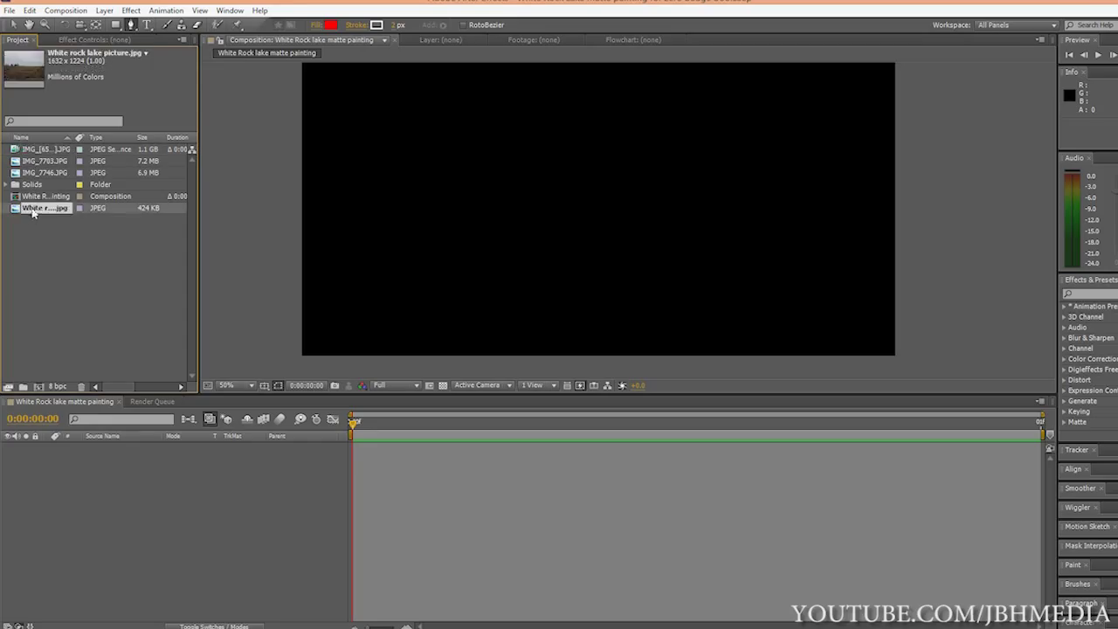
Place the grassy field JPEG into the timeline and set the viewer to 50% magnification
click(44, 208)
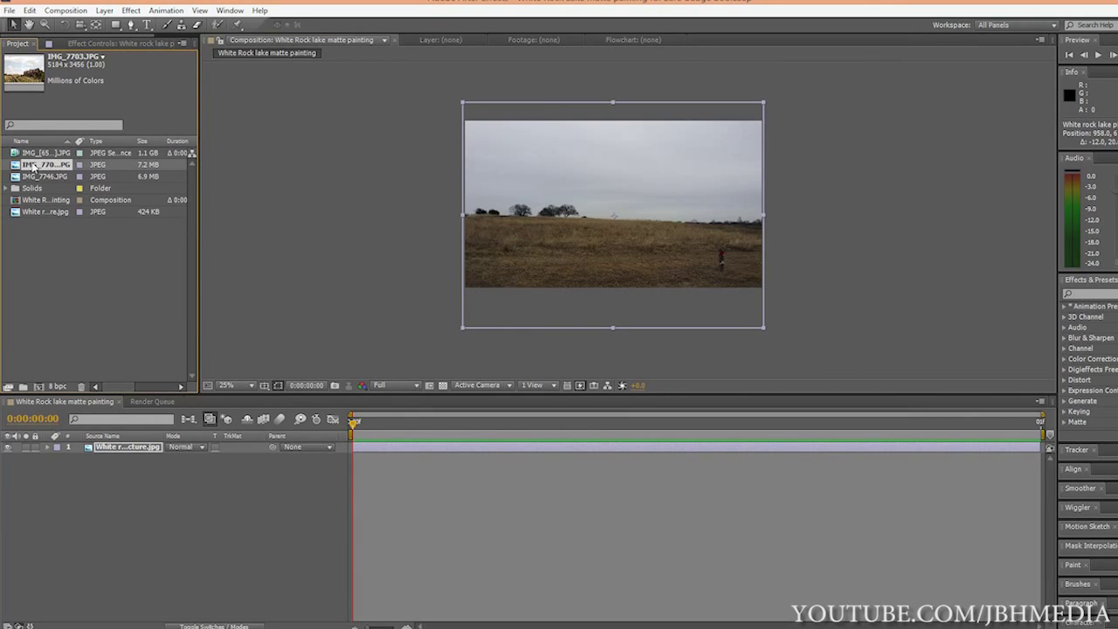
mouse_move(528, 300)
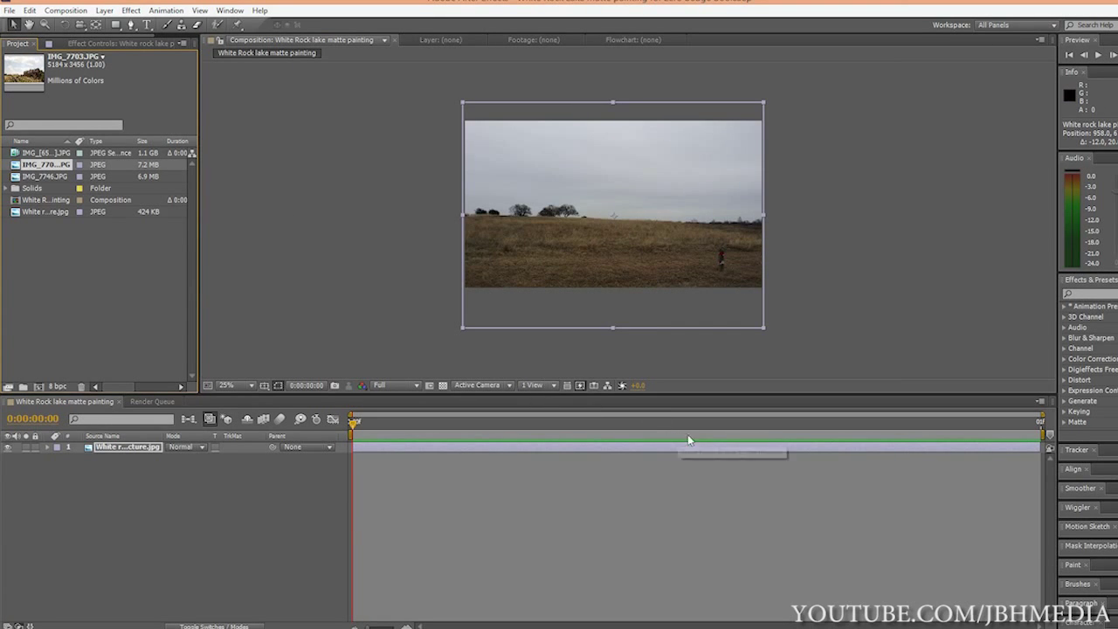
click(225, 386)
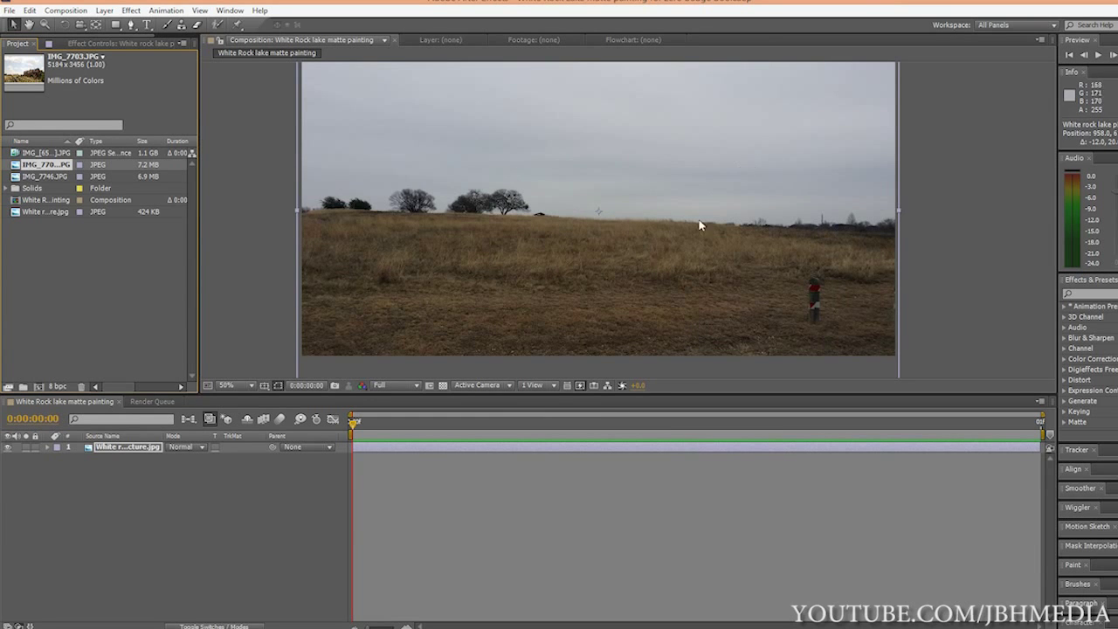
mouse_move(536, 142)
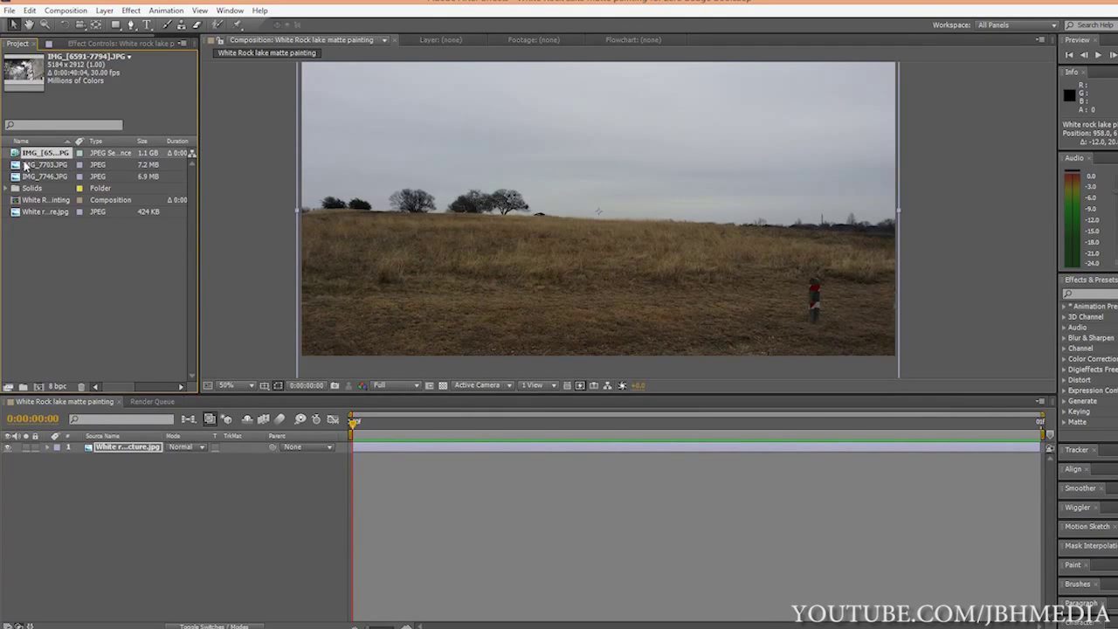
Place the graffiti building JPEG above the field layer and scale it to fit the frame
click(45, 164)
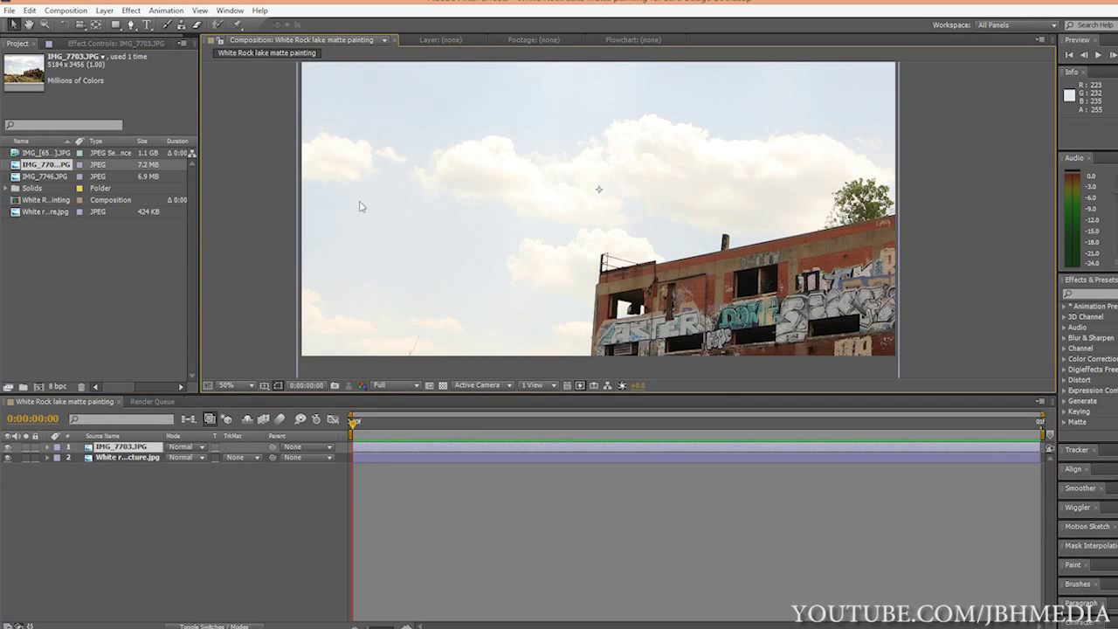
click(229, 385)
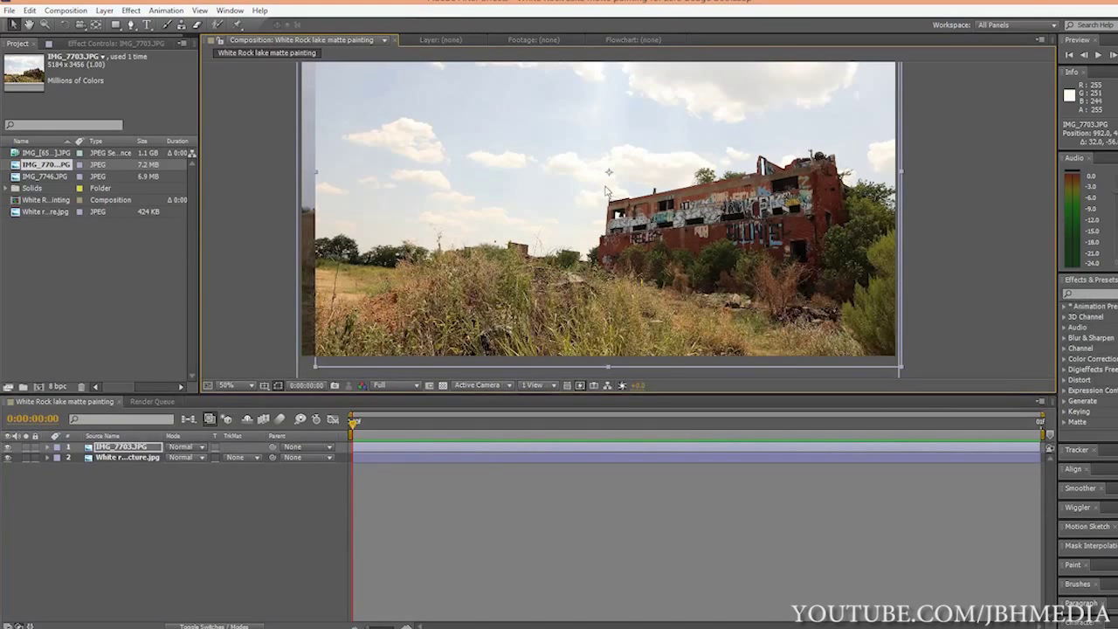
mouse_move(307, 335)
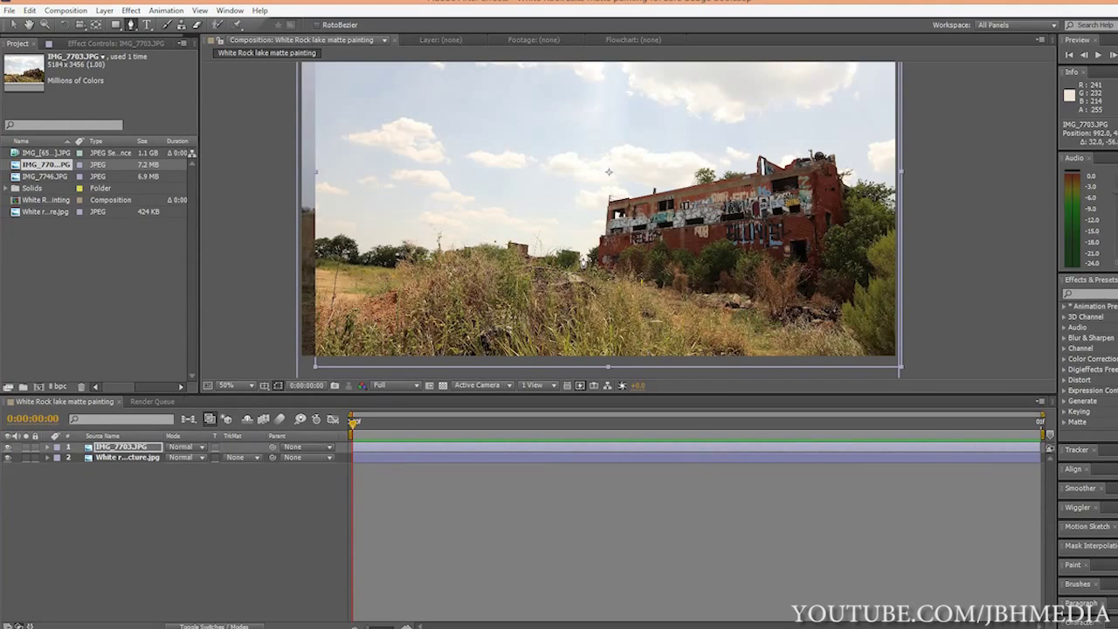
Draw a closed Pen-tool mask around the building and its bushes
drag(580, 258, 625, 297)
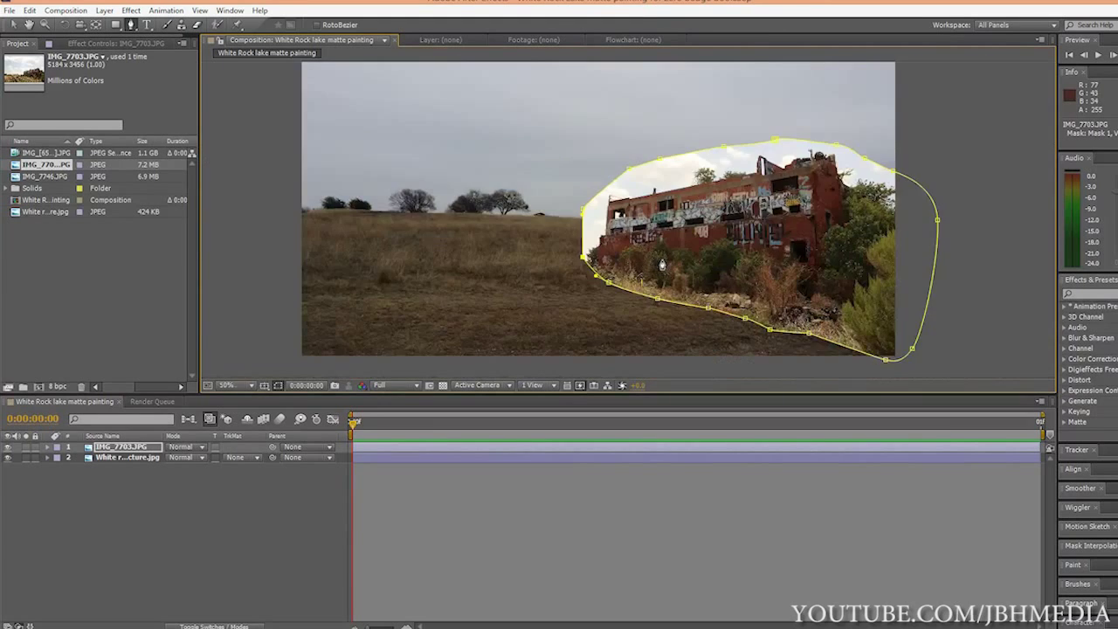
click(225, 386)
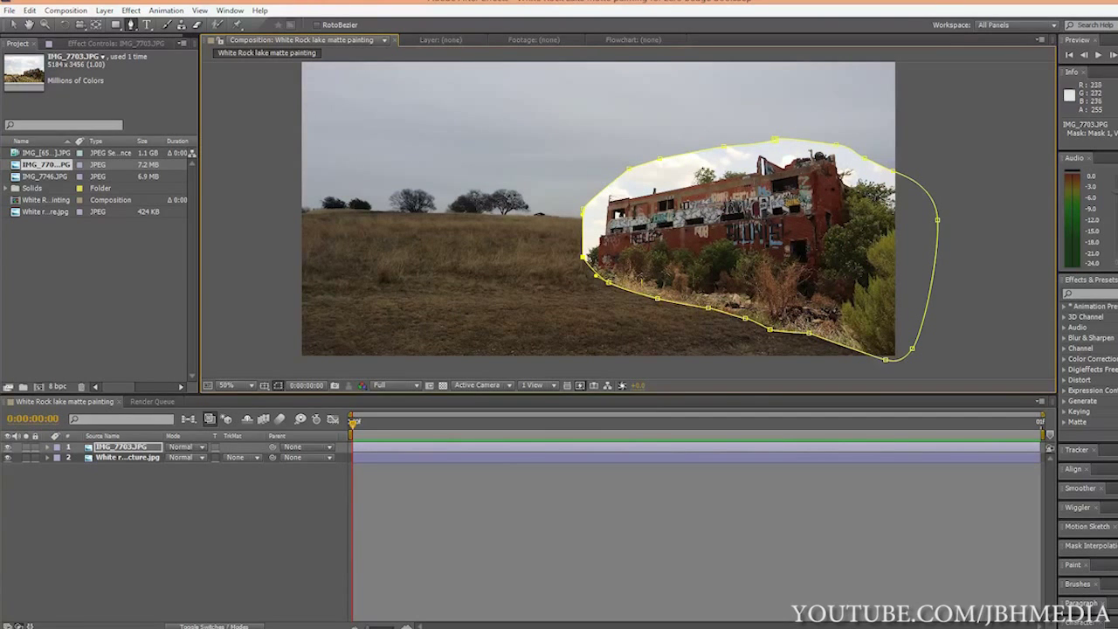
Add a Color Key from the Keying effects and pick the sky colour to remove it
click(130, 11)
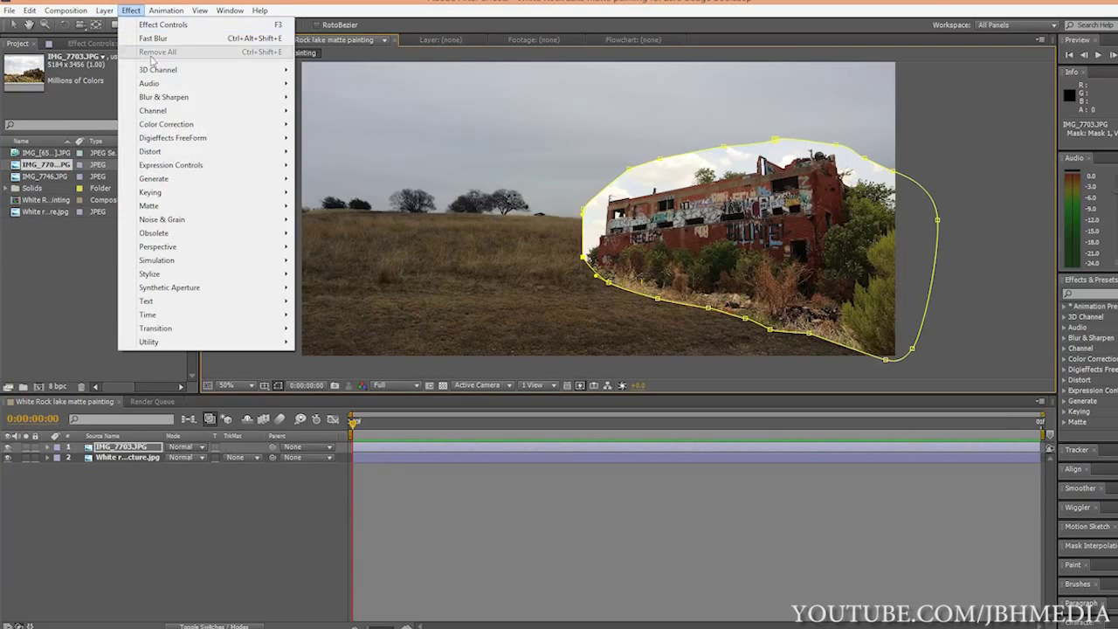
mouse_move(150, 192)
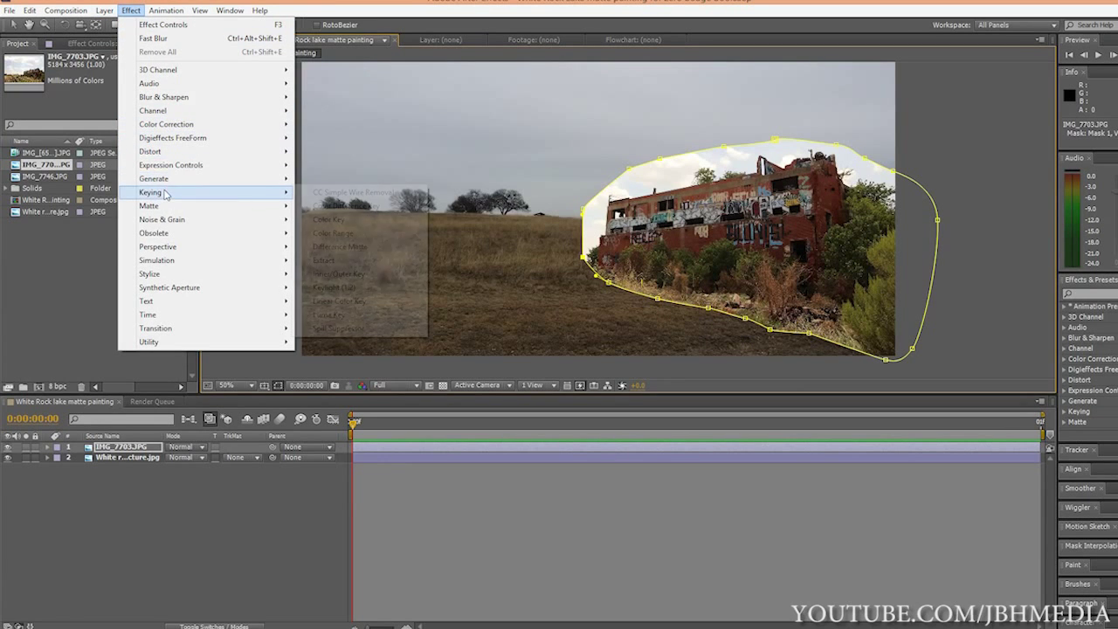
click(328, 220)
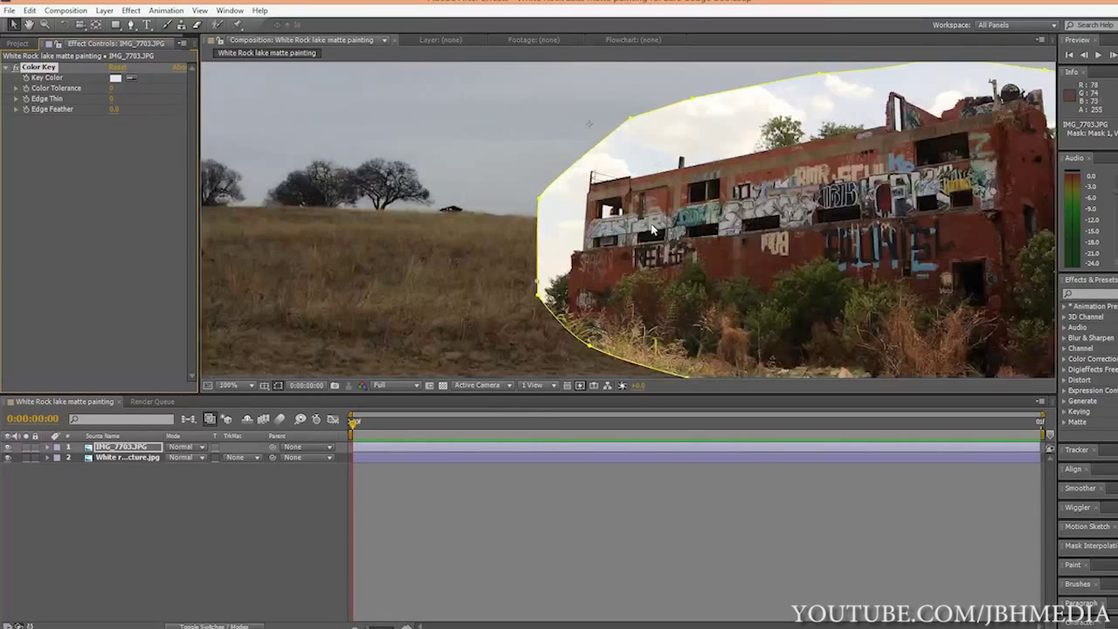
click(227, 386)
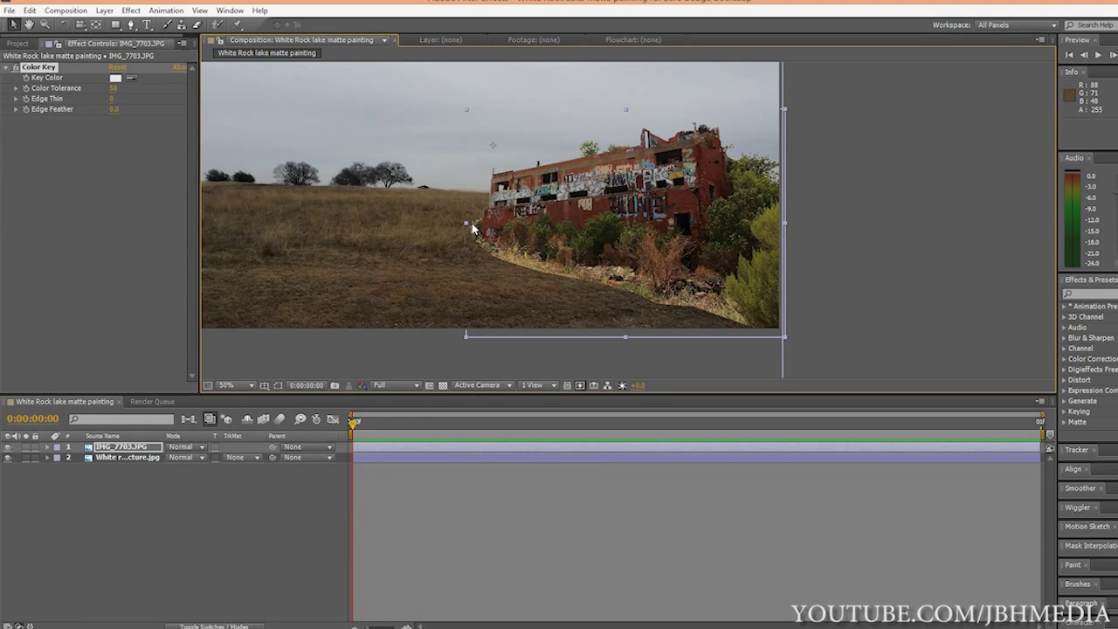
Browse the Effect menu's Distort submenu for the building layer
click(225, 386)
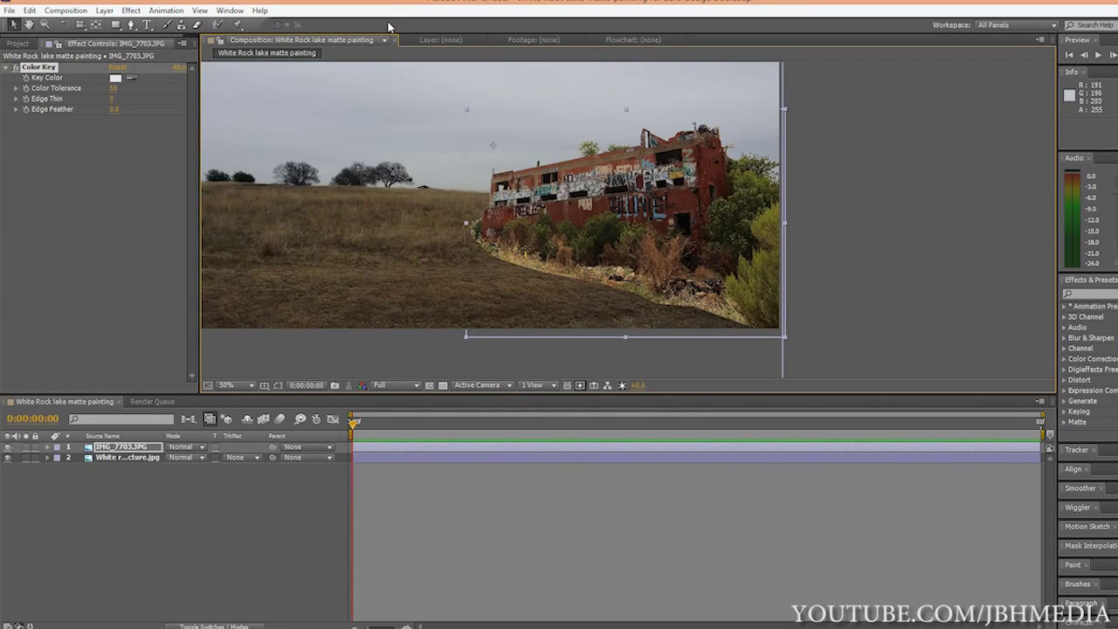
click(131, 11)
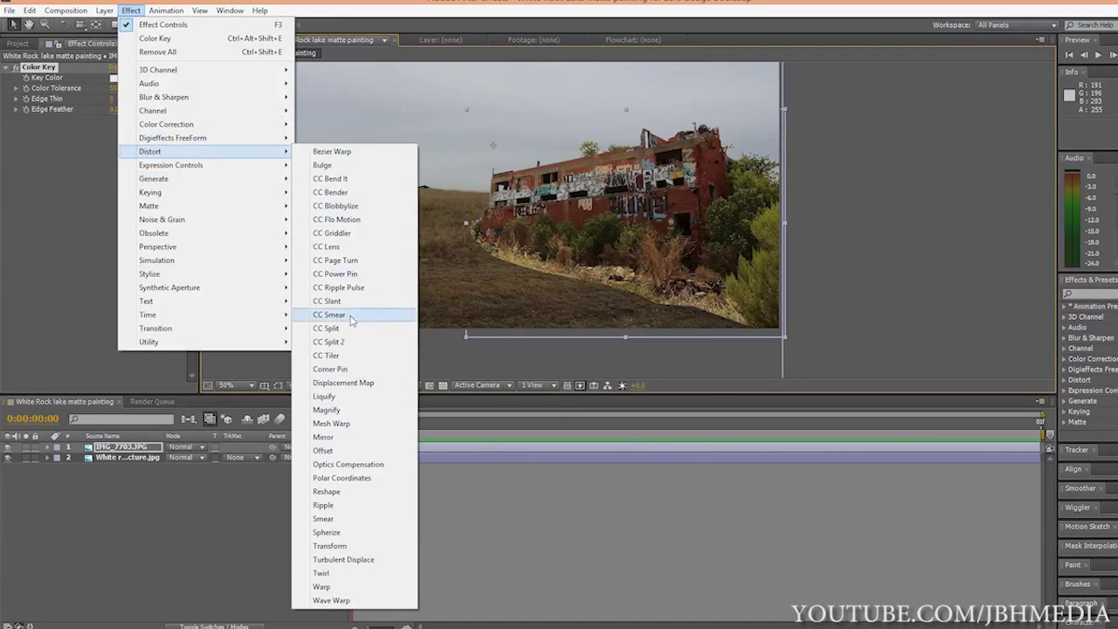
click(330, 368)
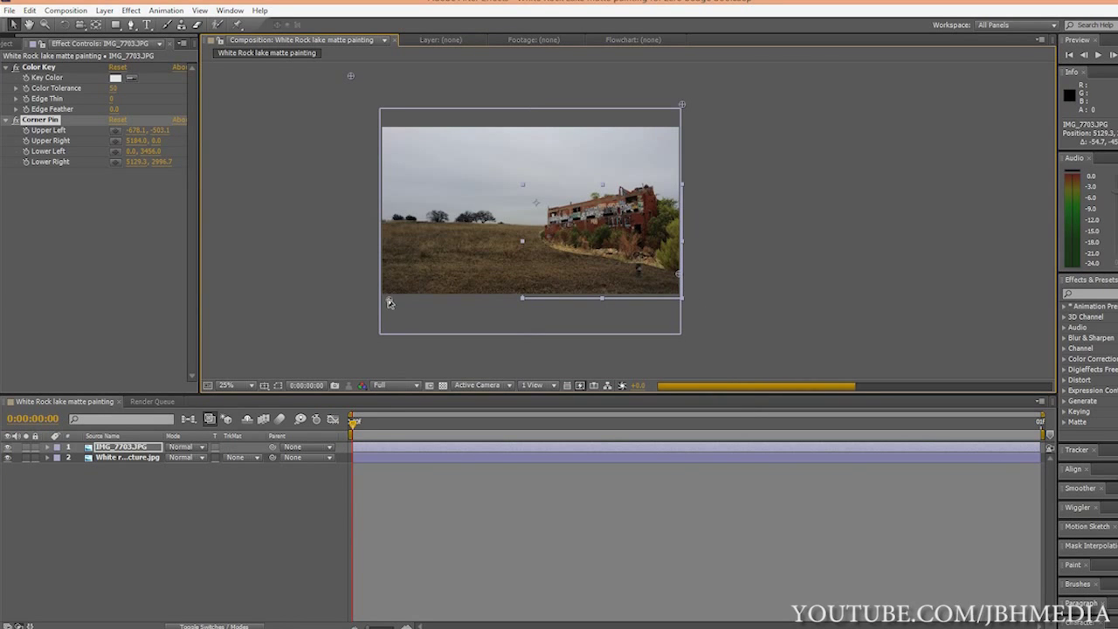
drag(390, 302, 428, 262)
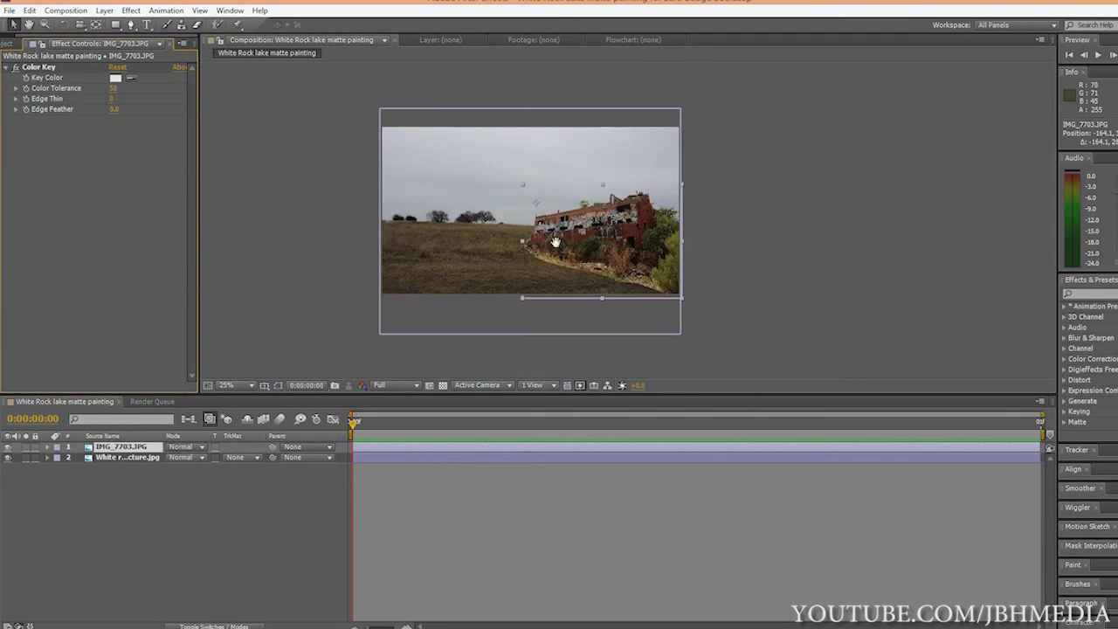
click(225, 386)
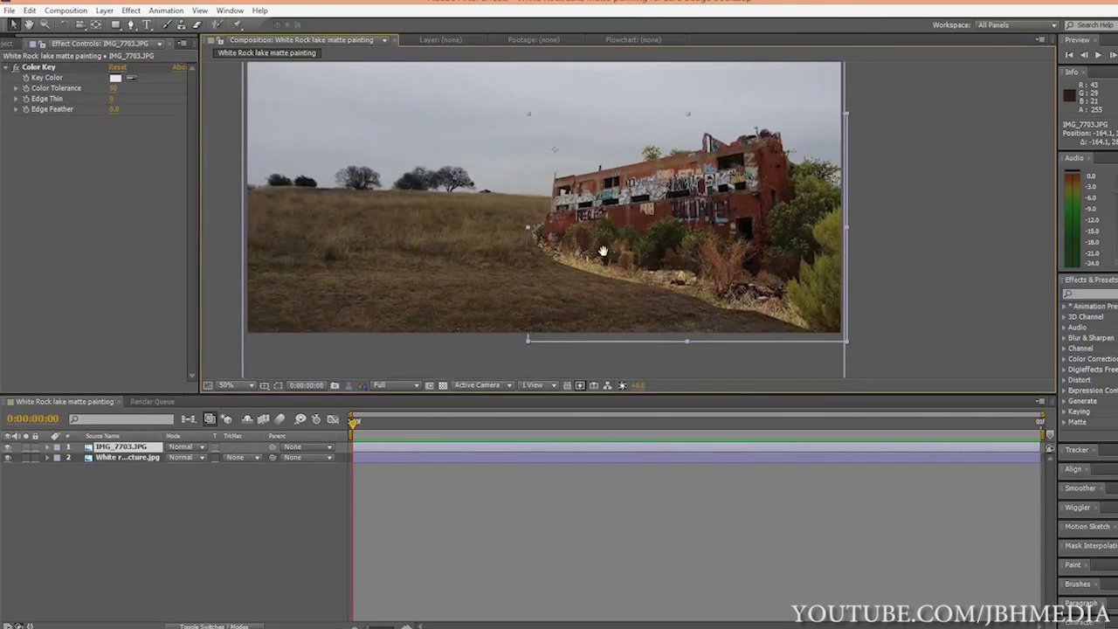
click(226, 385)
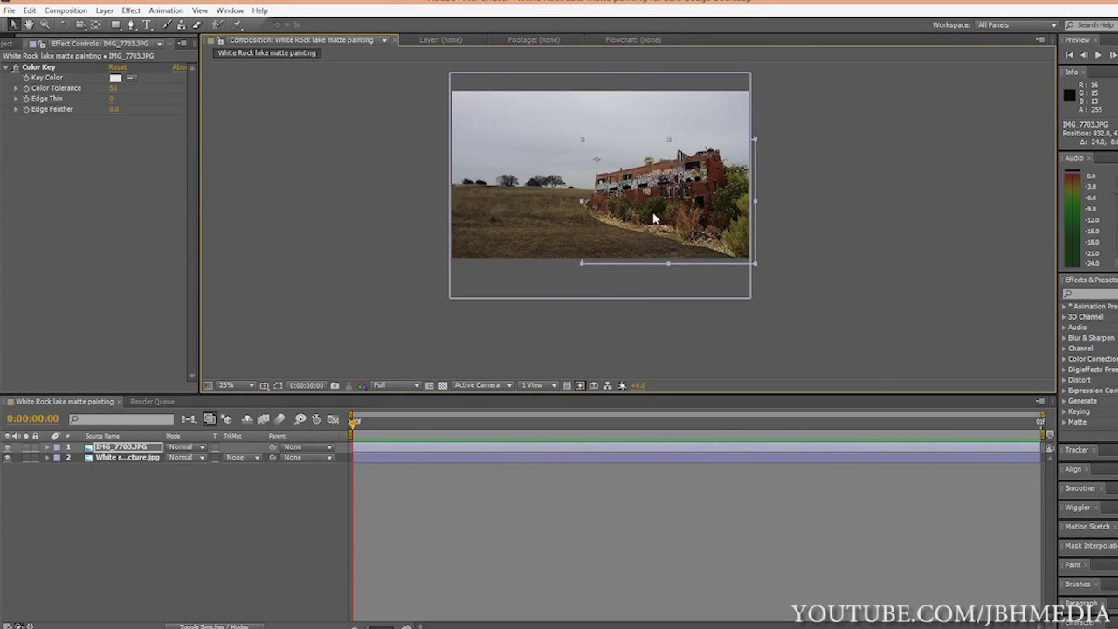
click(226, 386)
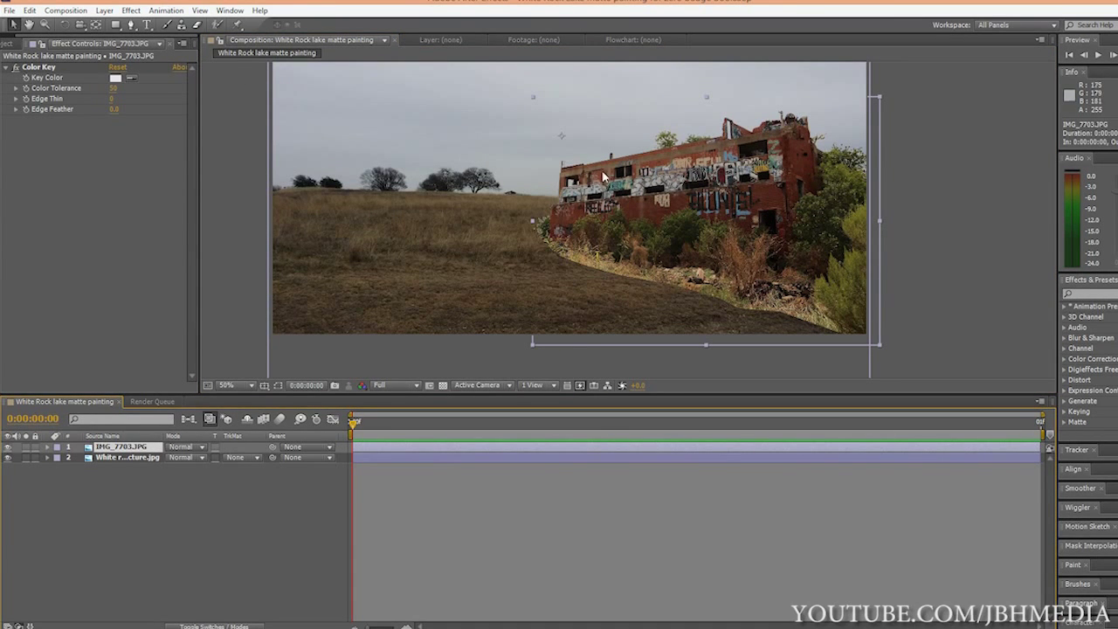
click(130, 11)
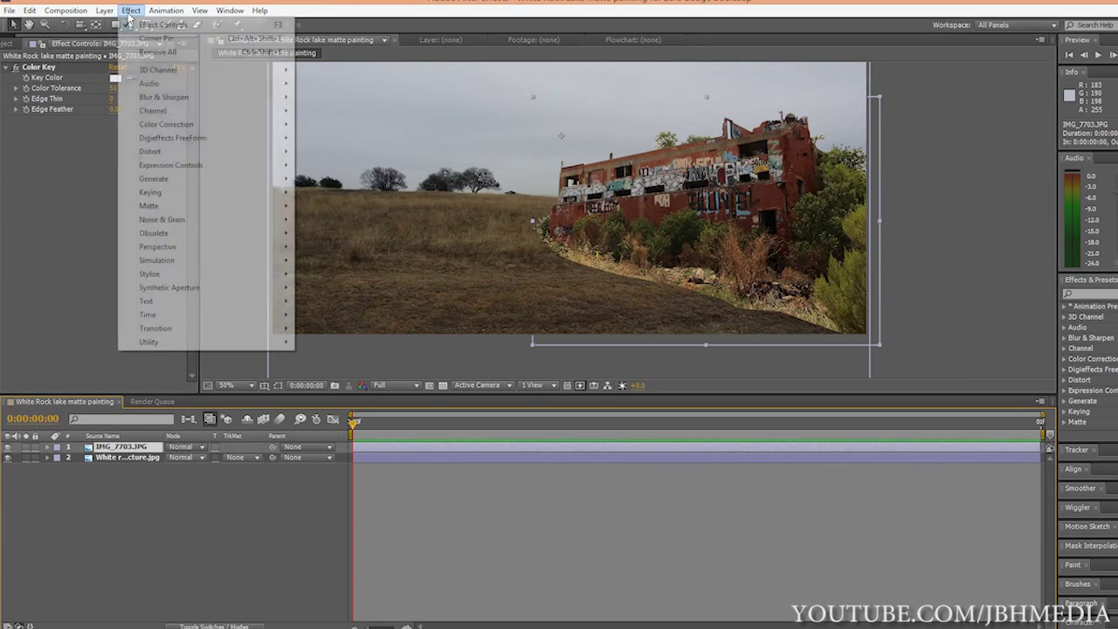
Add Curves and Hue/Saturation colour adjustments to the building layer
click(166, 122)
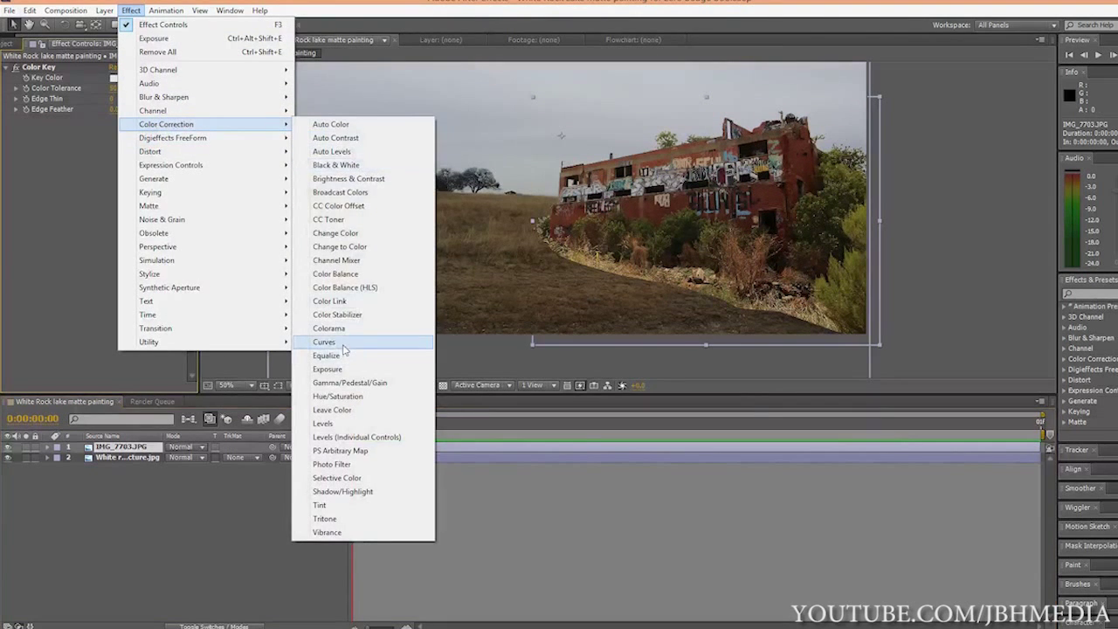
click(165, 11)
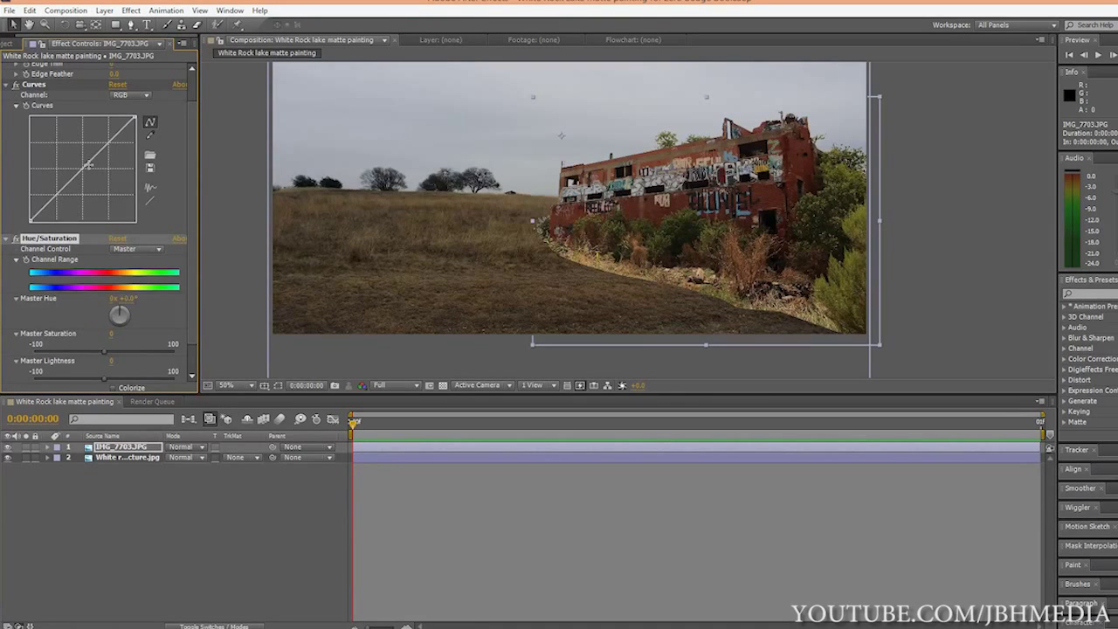
mouse_move(678, 231)
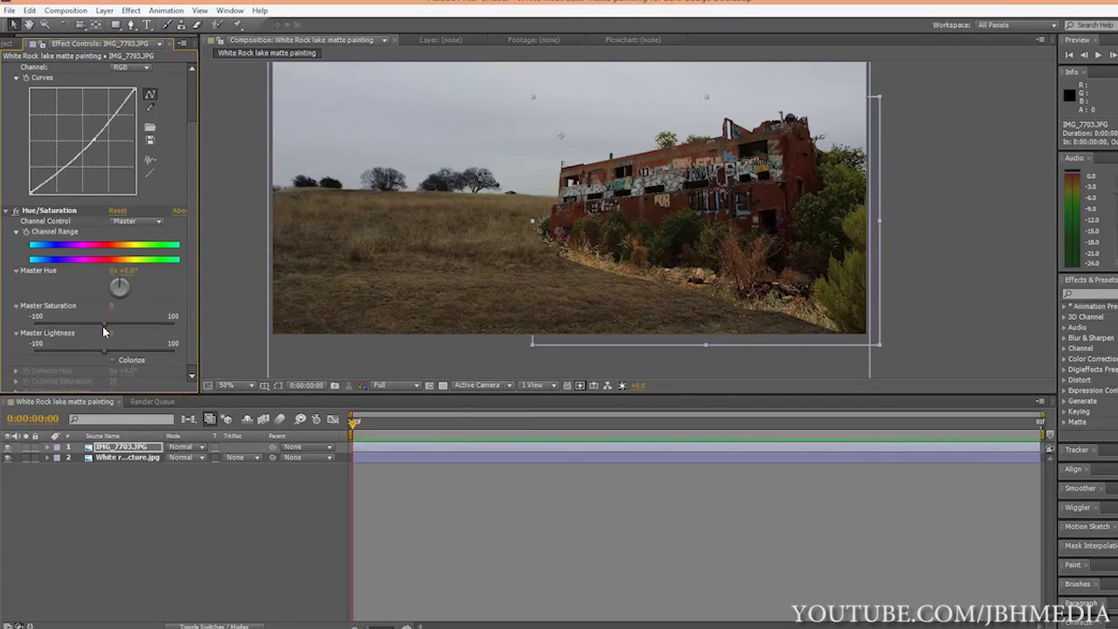
Lower the building's saturation and pull the curve down to darken it to match the field
drag(114, 323, 91, 323)
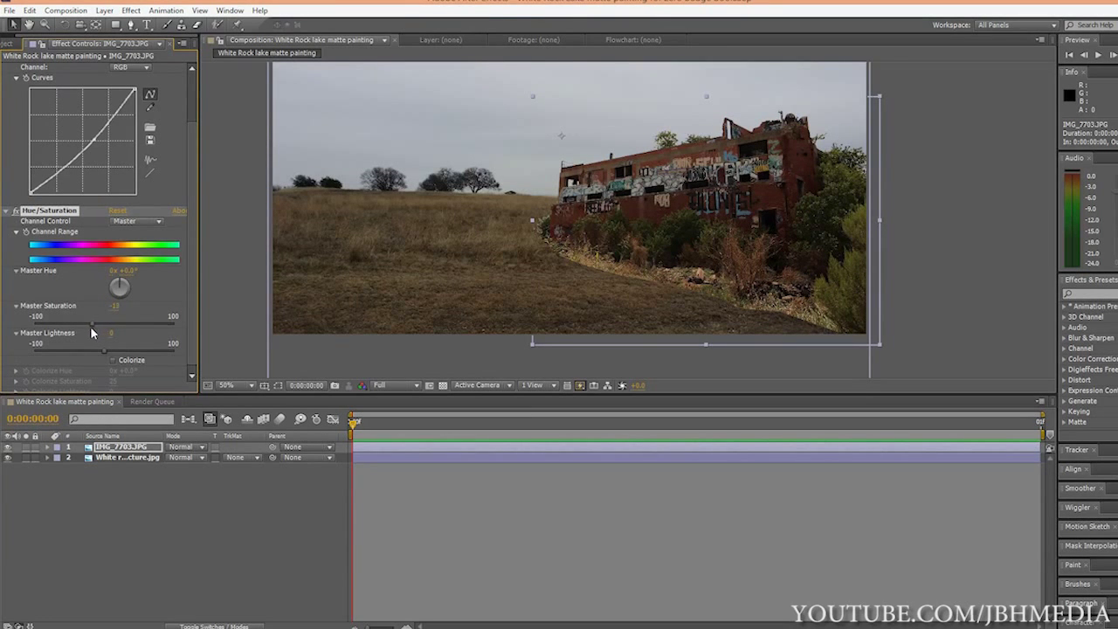
drag(91, 332, 73, 332)
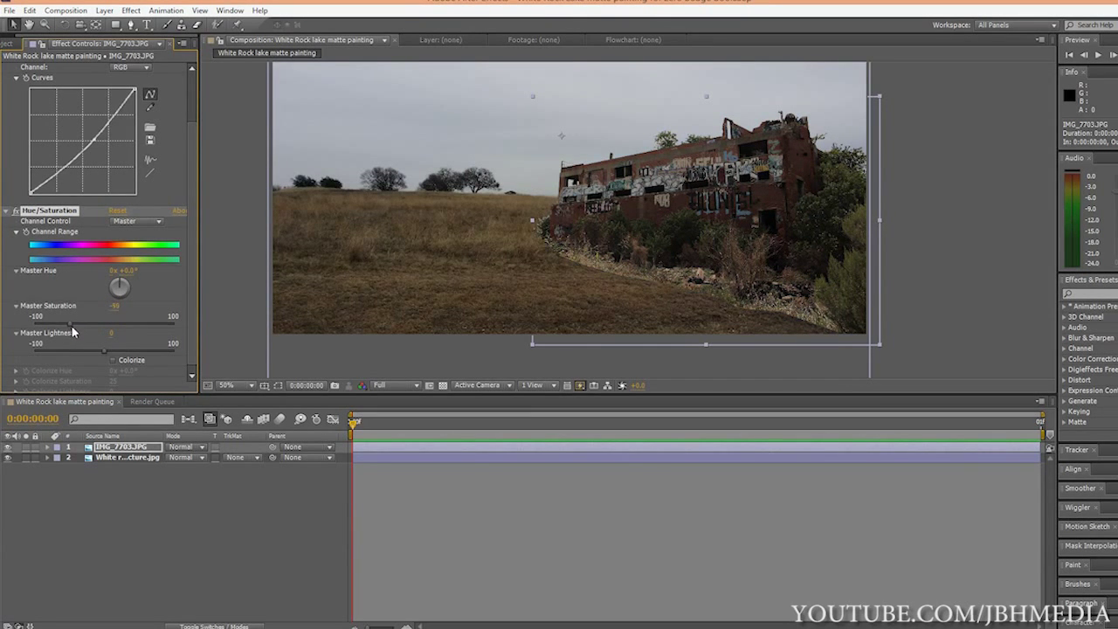
drag(66, 323, 84, 323)
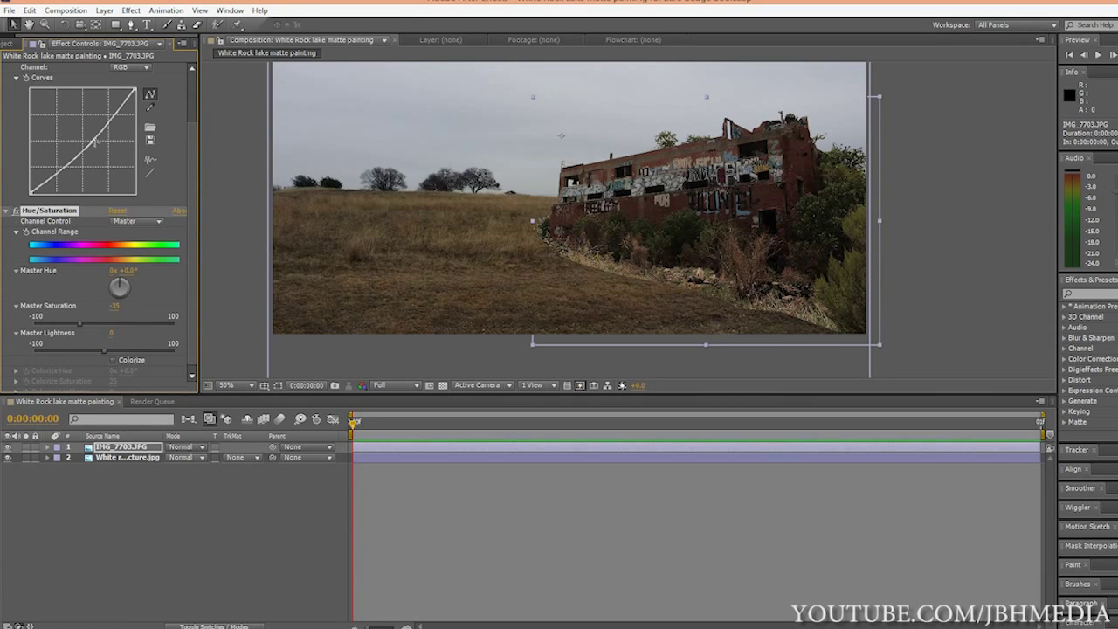
drag(96, 157, 96, 143)
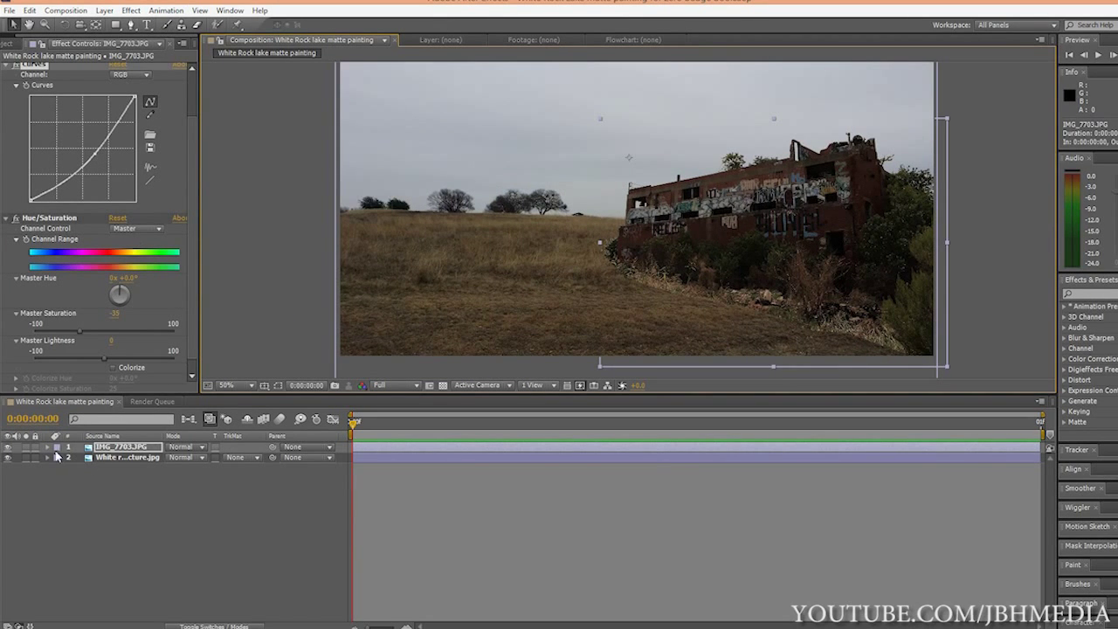
Reveal the building layer's mask and its Mask Feather and path settings
click(46, 448)
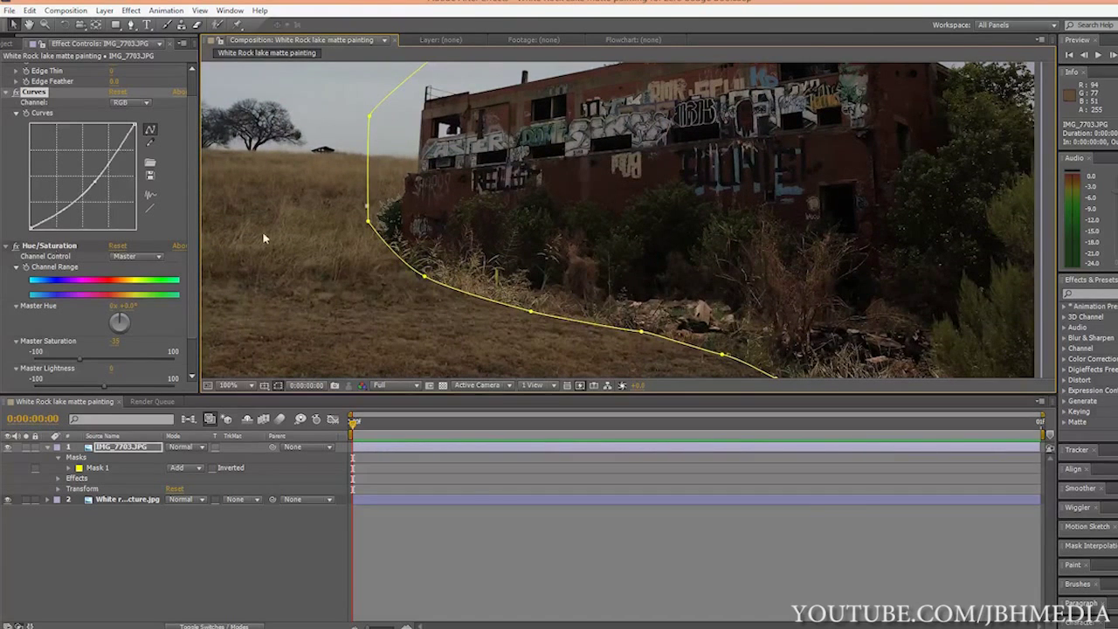
click(229, 386)
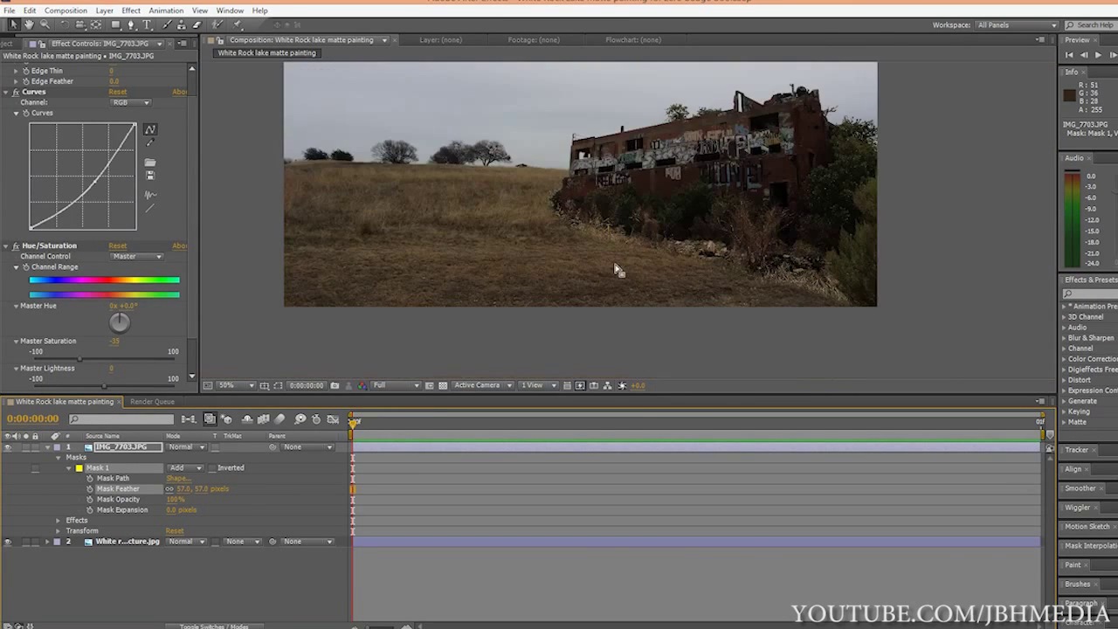
Scrub Mask Feather upward twice to soften the building's ground line into the grass
click(225, 386)
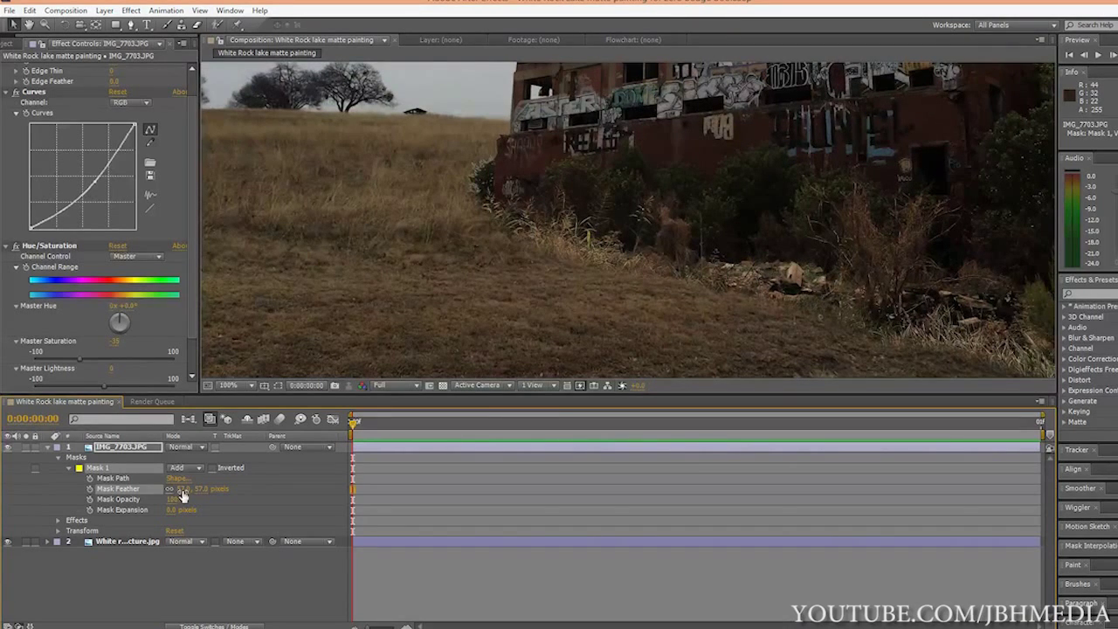
drag(189, 489, 206, 489)
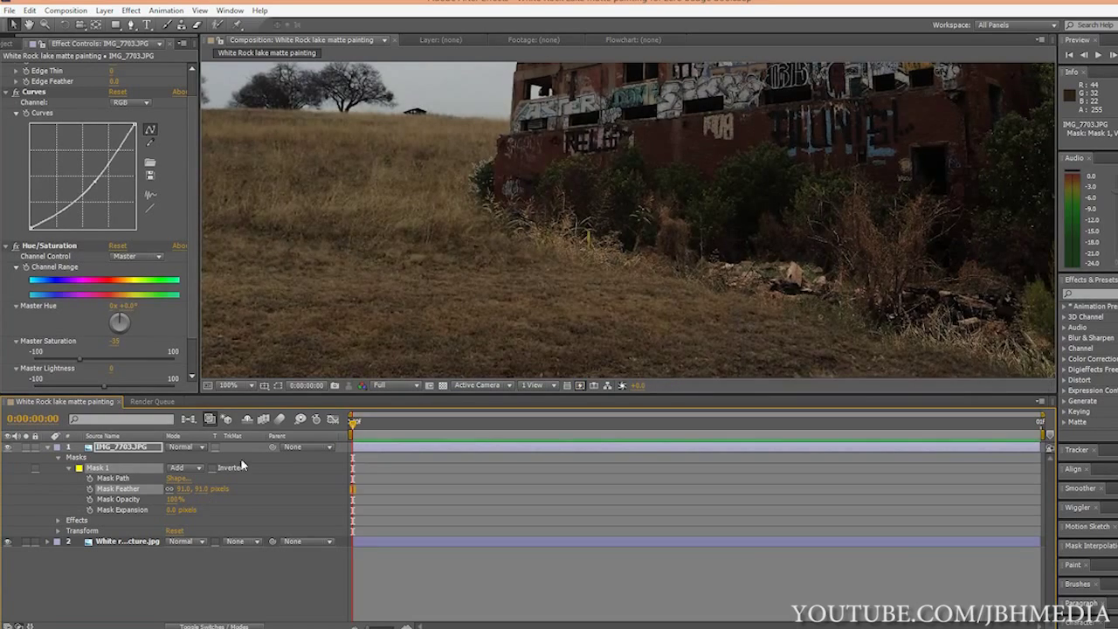
drag(206, 489, 230, 489)
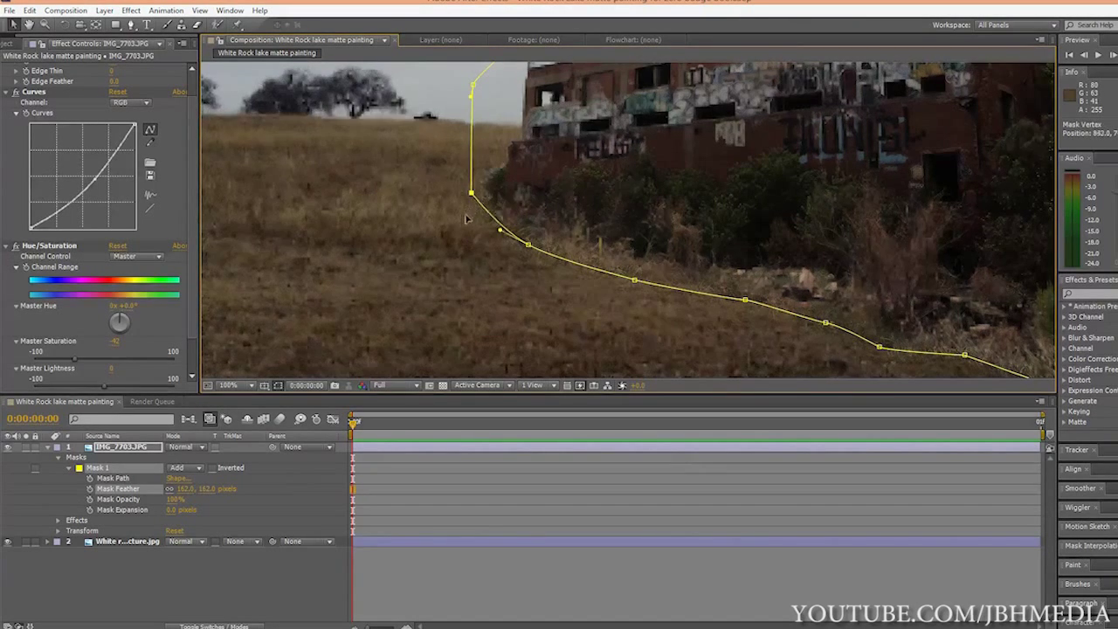
Move mask vertices along the hillside and base, inspect the blend, then collapse the layer
drag(470, 192, 353, 262)
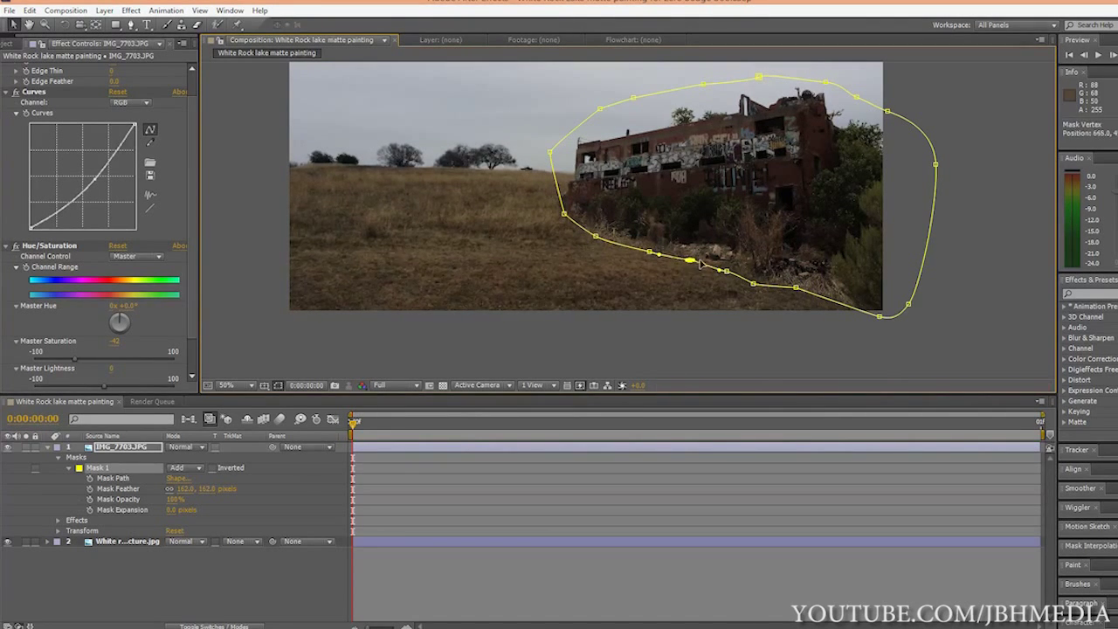
drag(690, 260, 730, 273)
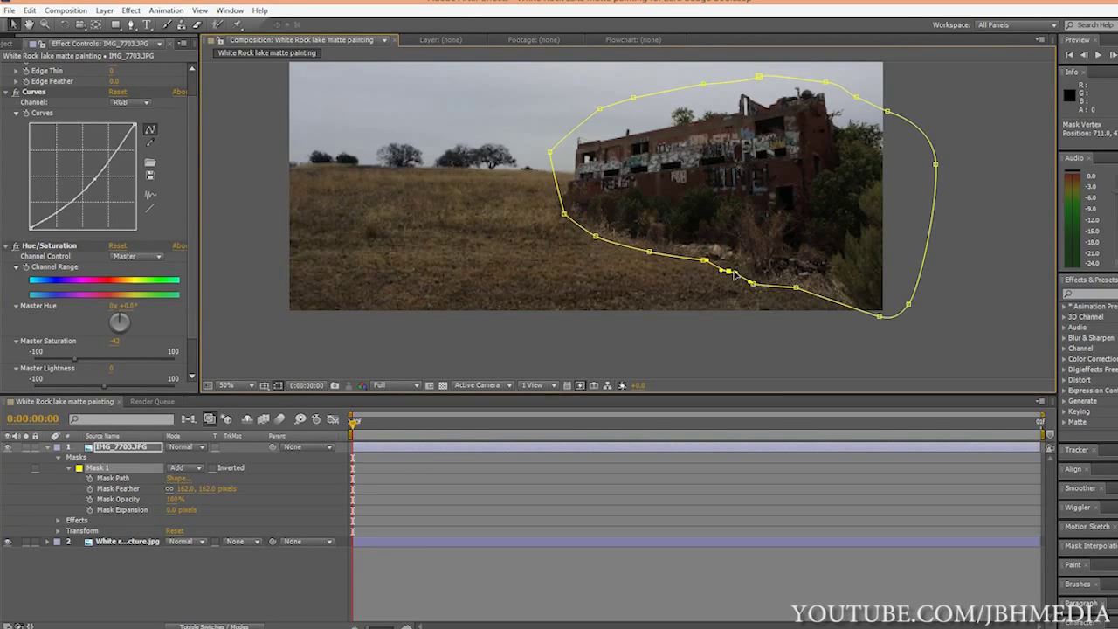
click(225, 386)
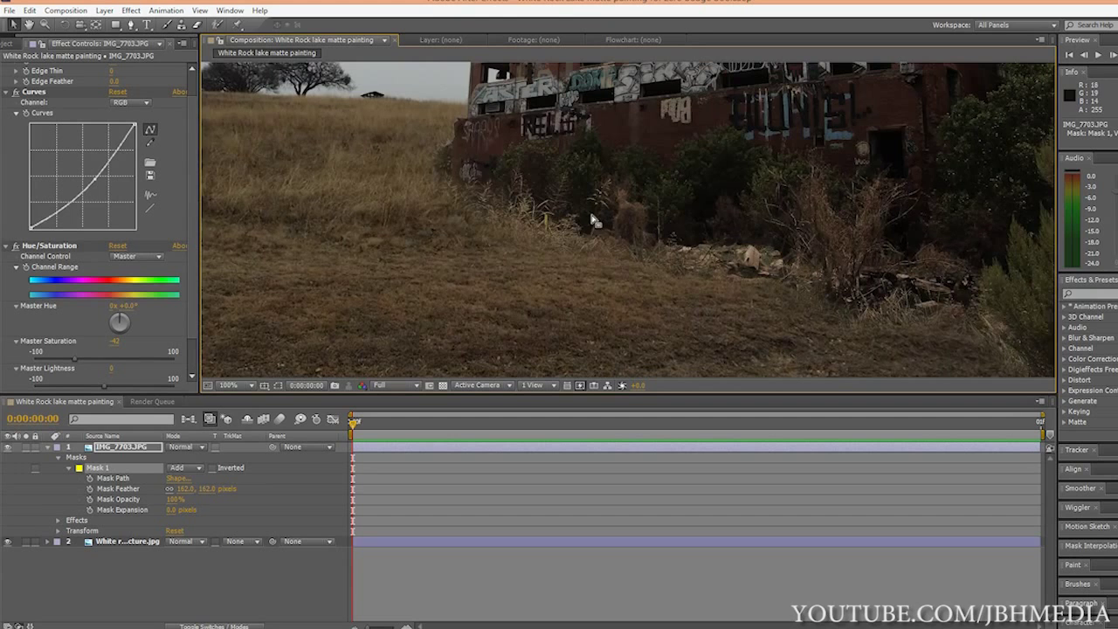
click(226, 386)
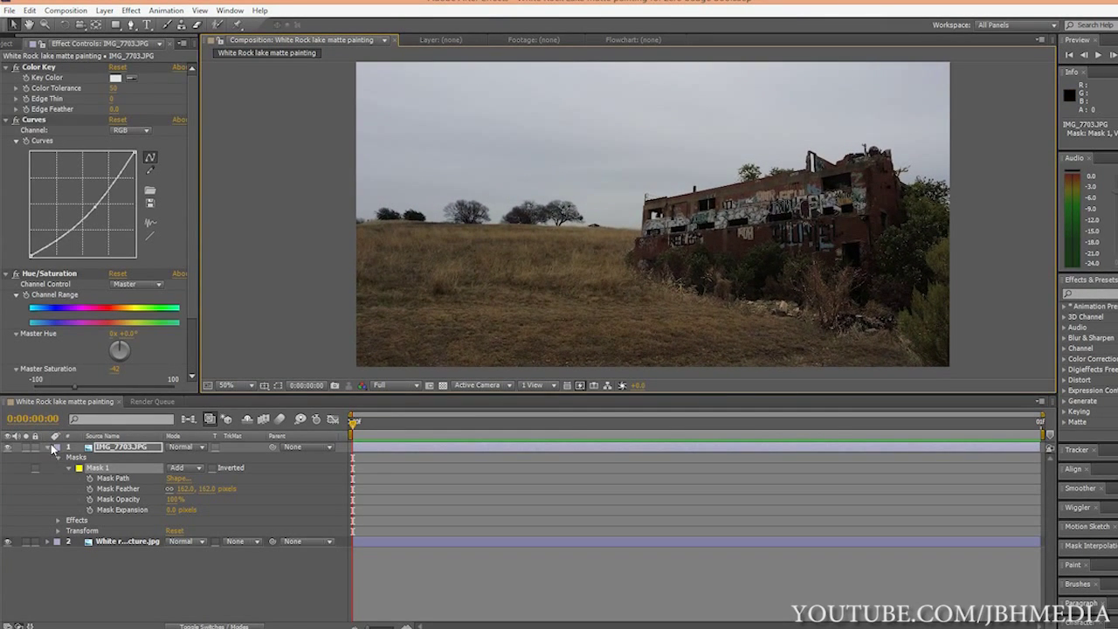
click(52, 447)
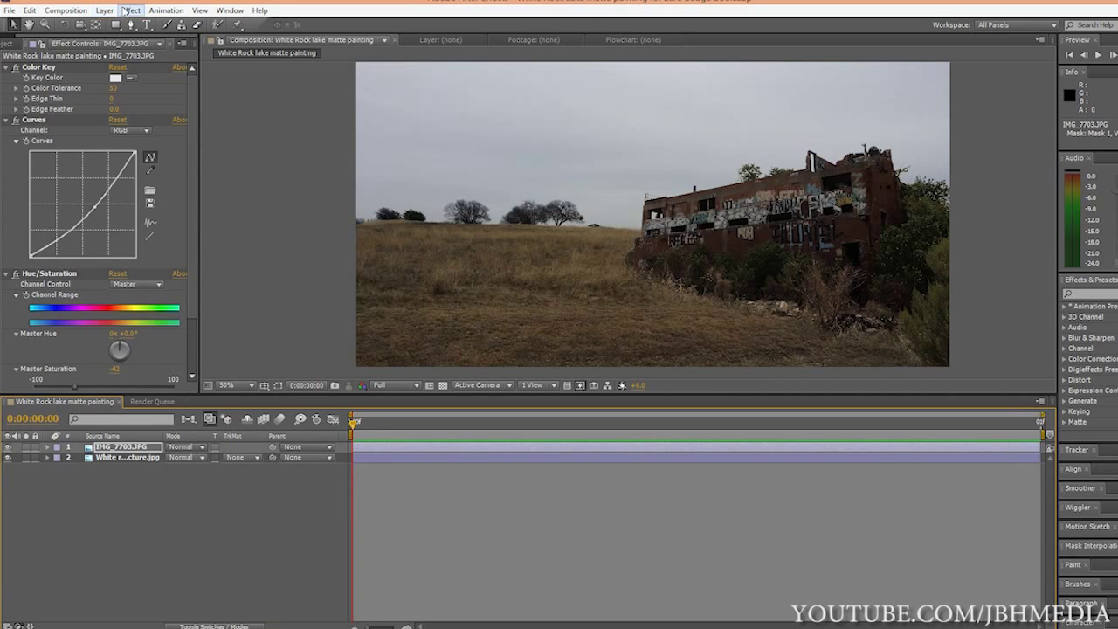
Create a new adjustment layer above the footage and add a Curves effect to it
click(129, 10)
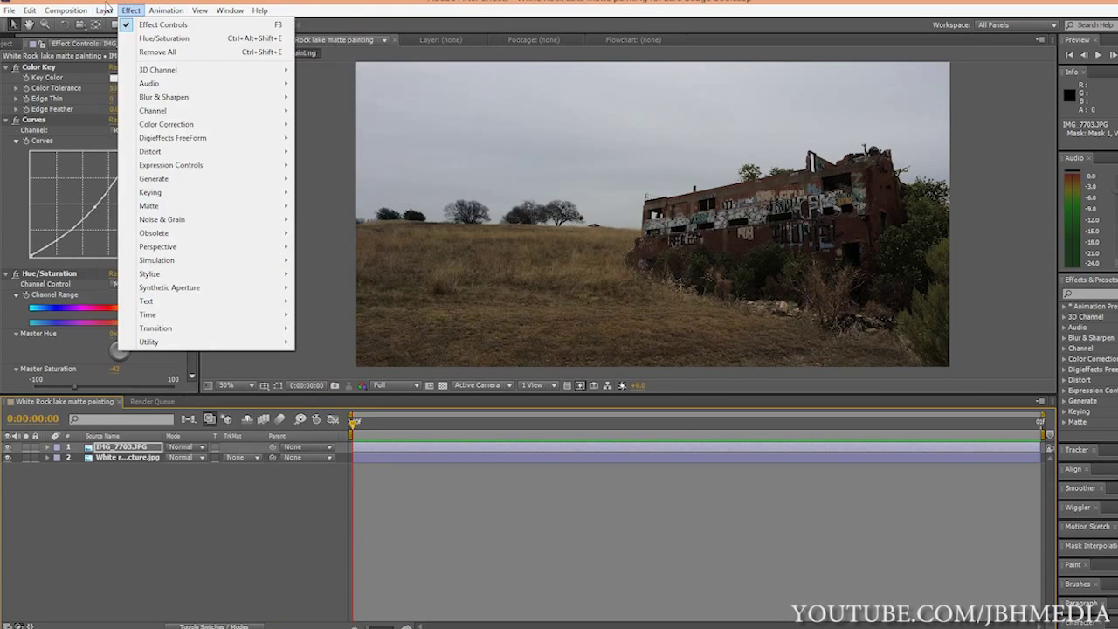
click(104, 10)
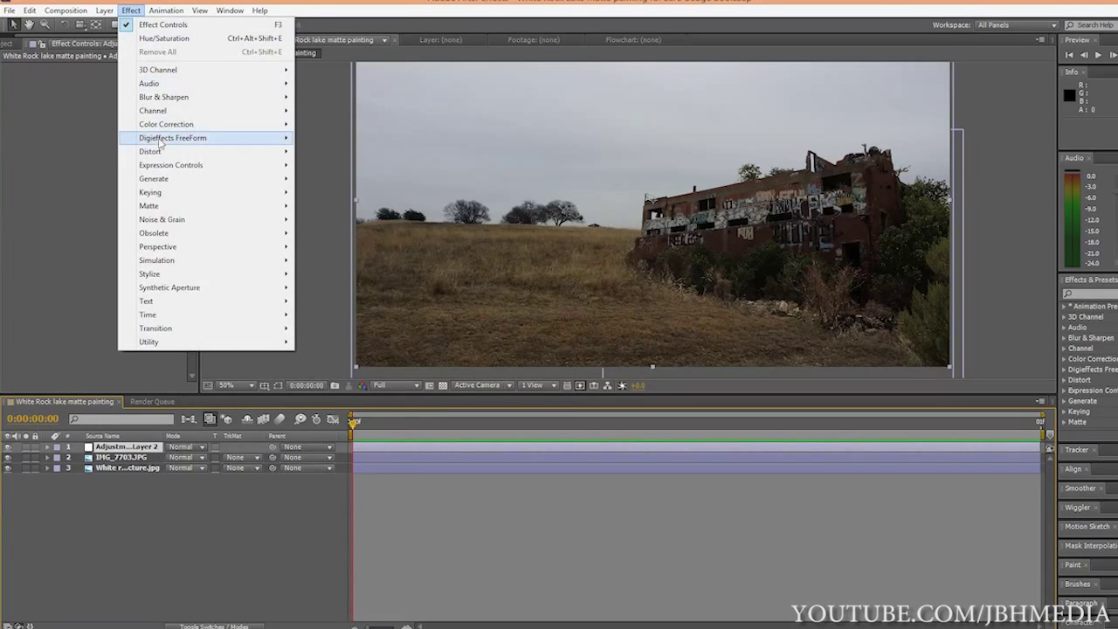
click(166, 124)
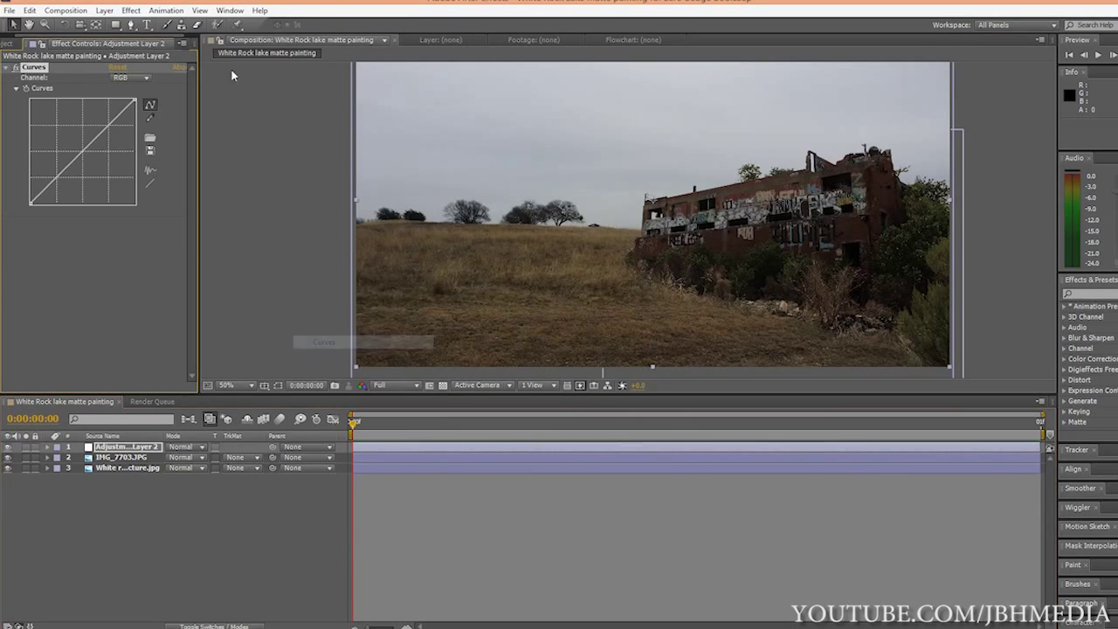
Add a warming Photo Filter and raise the curve to brighten the whole scene
click(131, 10)
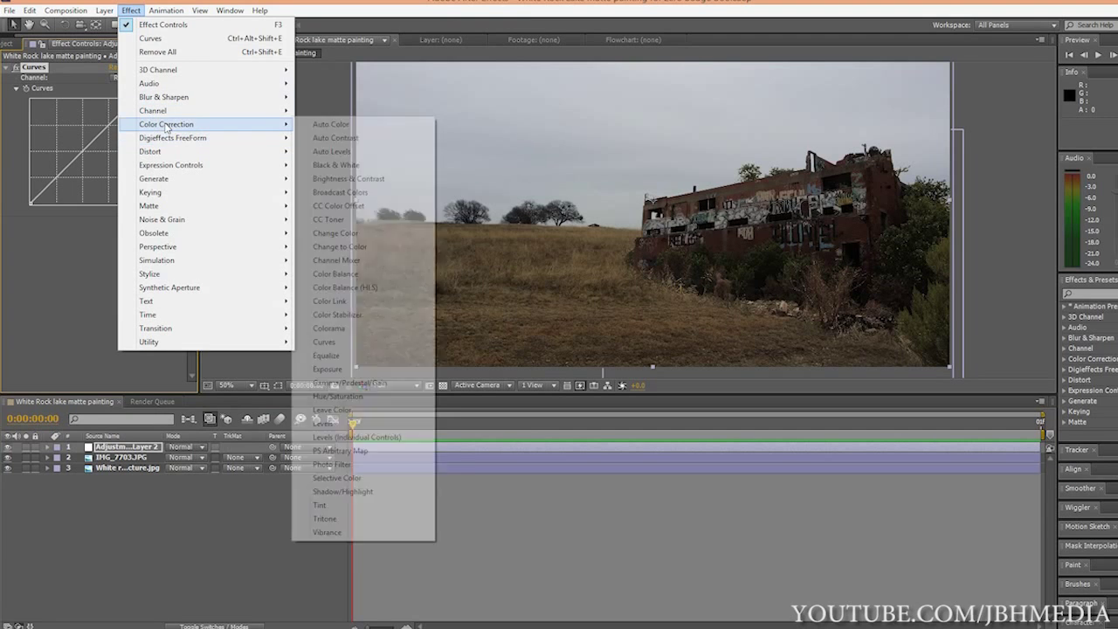
mouse_move(341, 450)
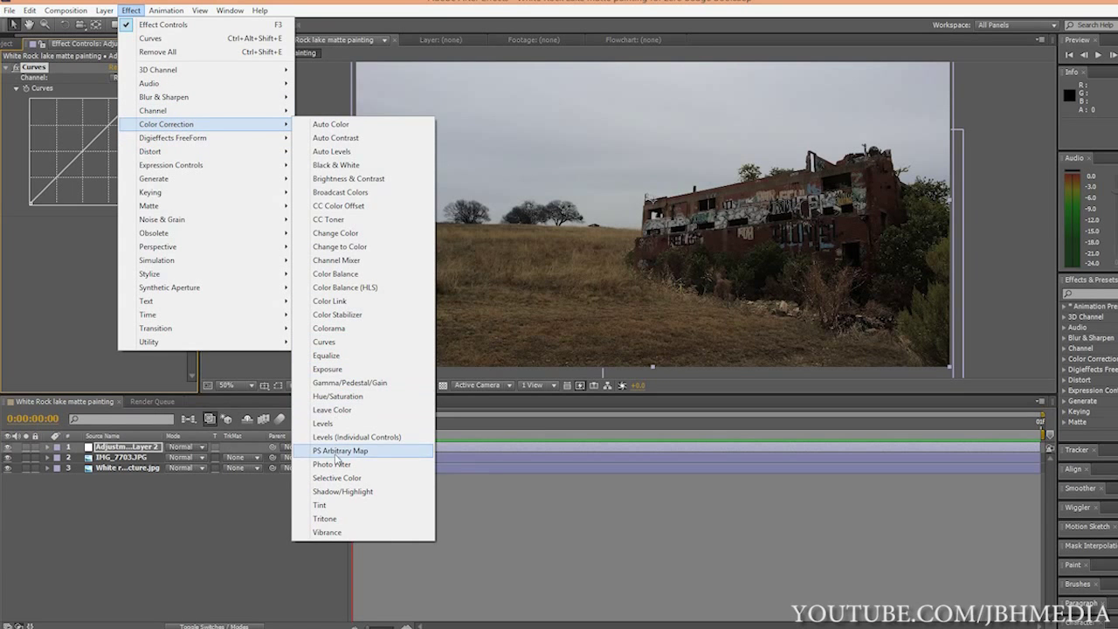
click(332, 465)
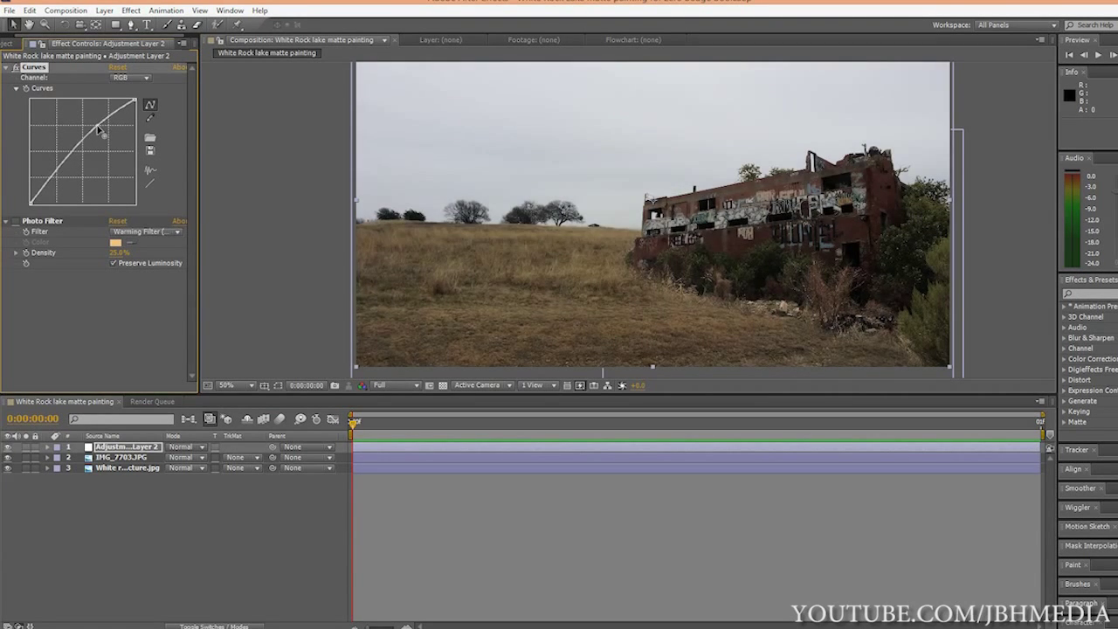
drag(101, 129, 101, 125)
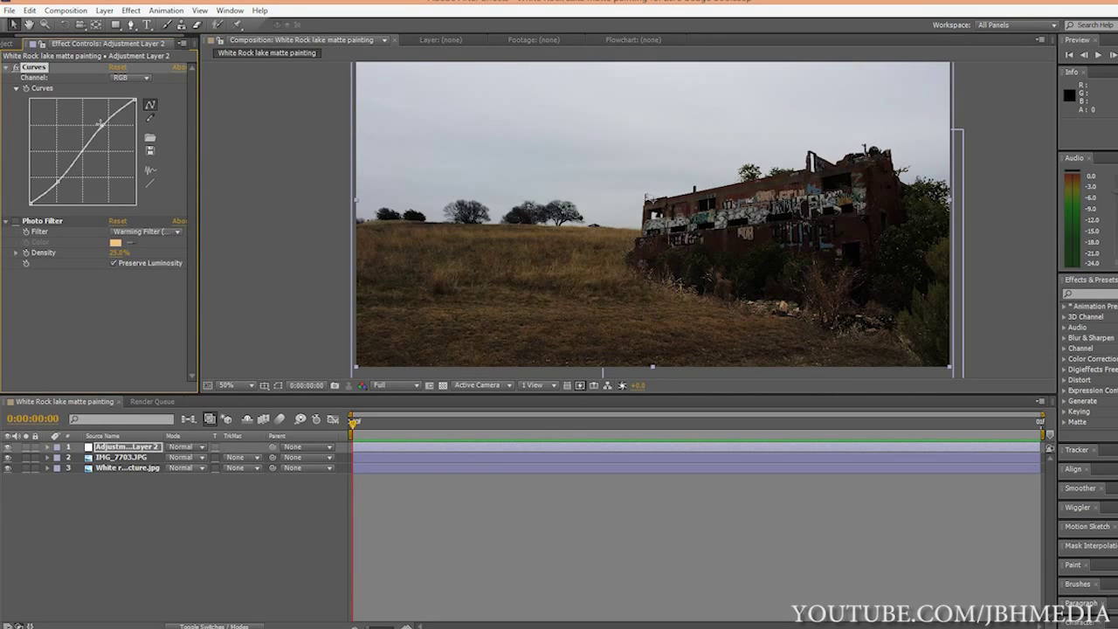
click(129, 10)
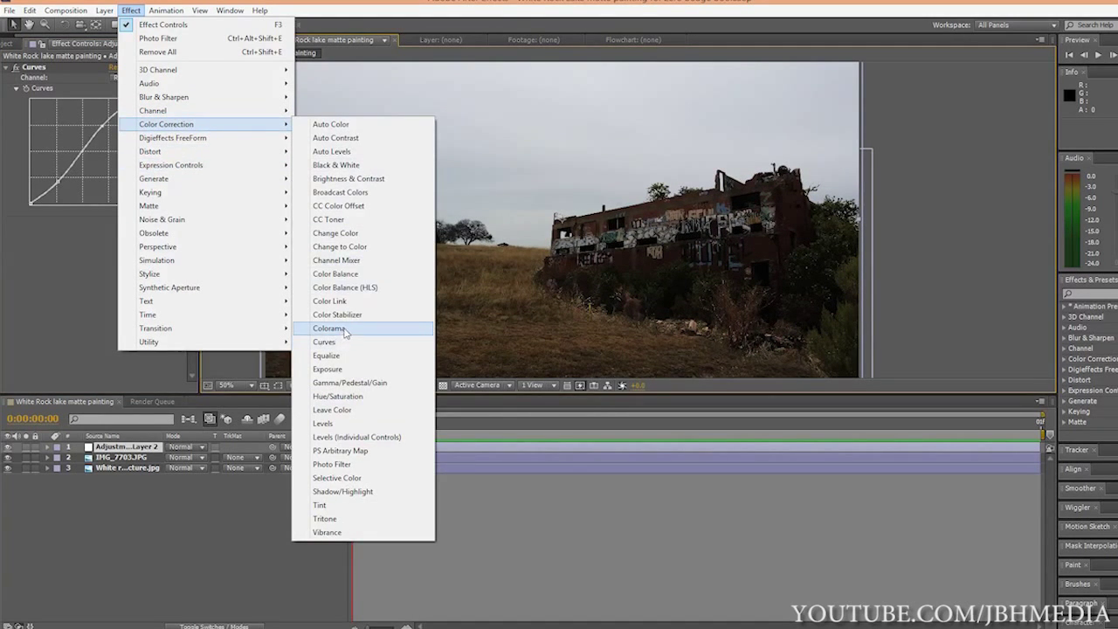
Apply Colorama to the adjustment layer for a violet sky and greener grass
click(328, 328)
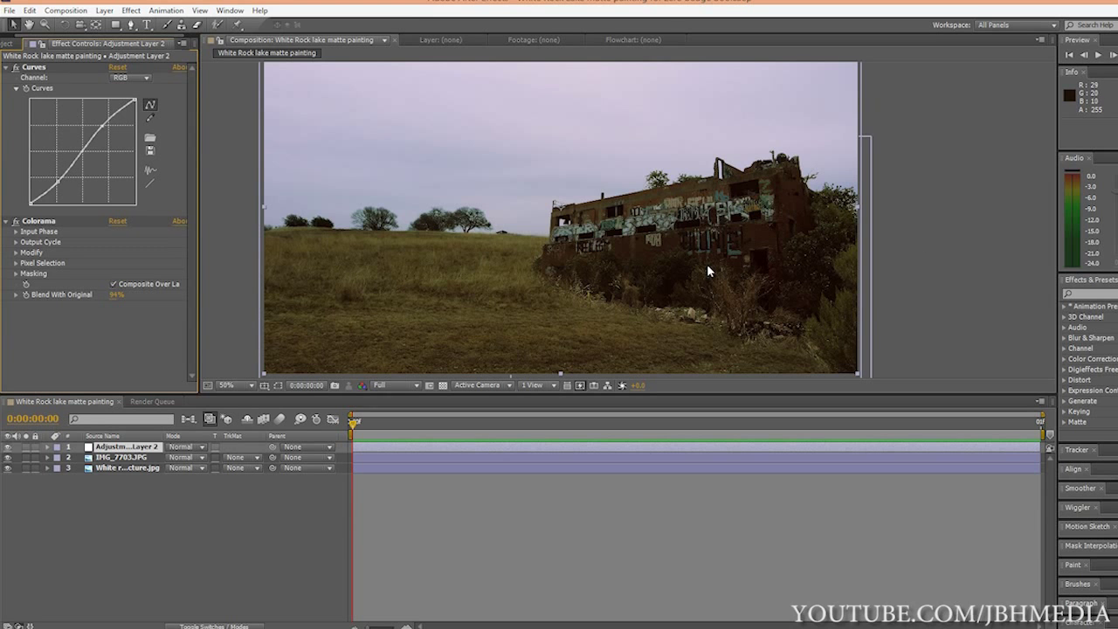
click(105, 11)
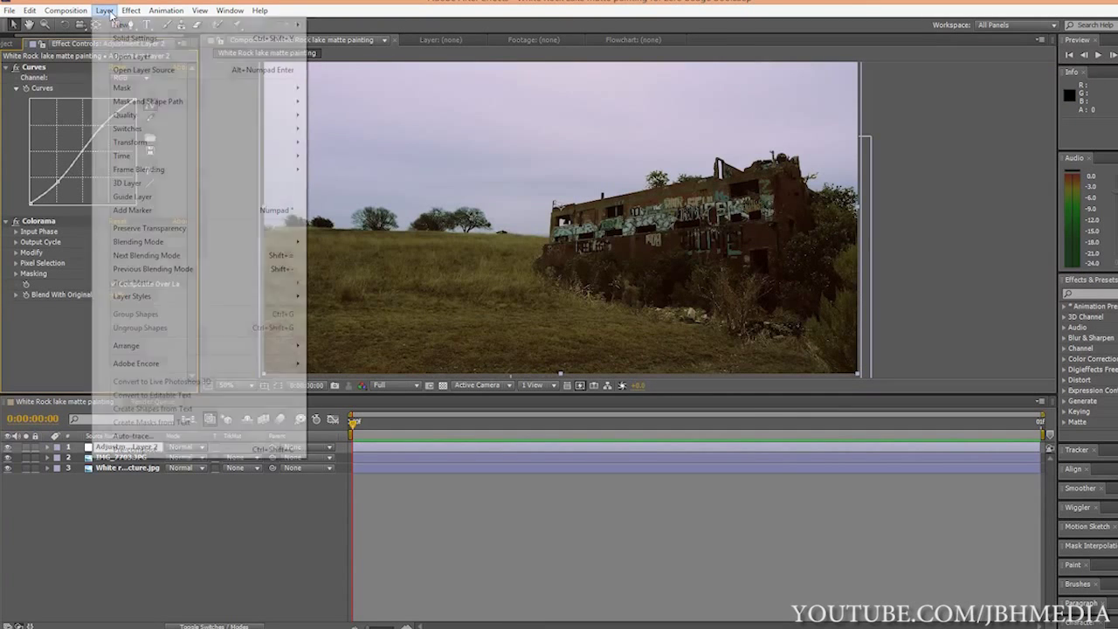
Create a new comp-sized black solid layer above the graded scene
click(135, 39)
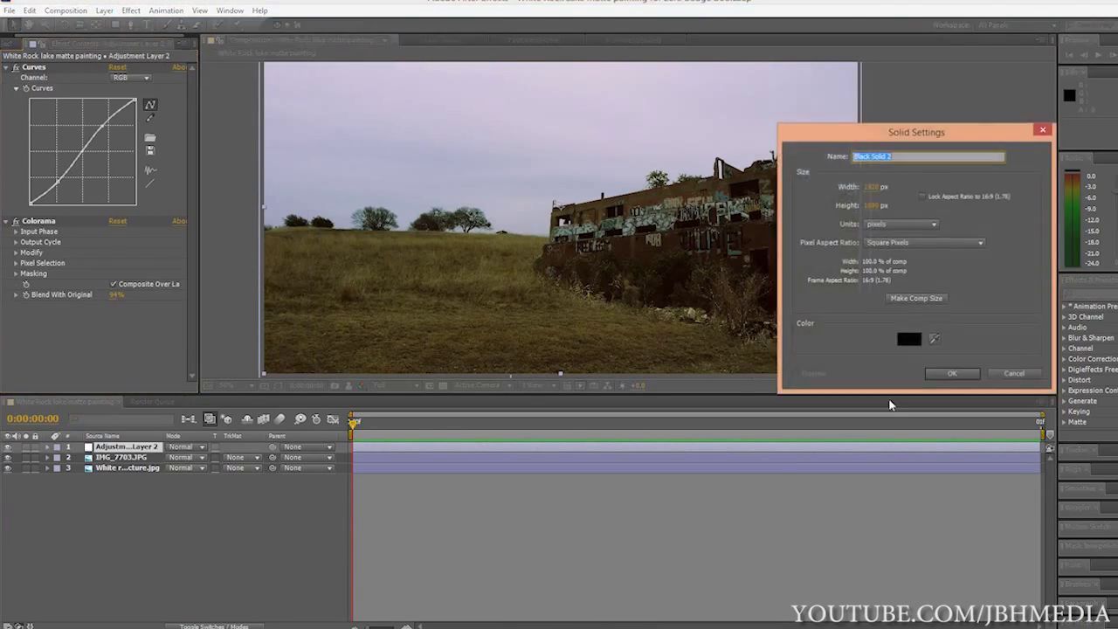
click(952, 374)
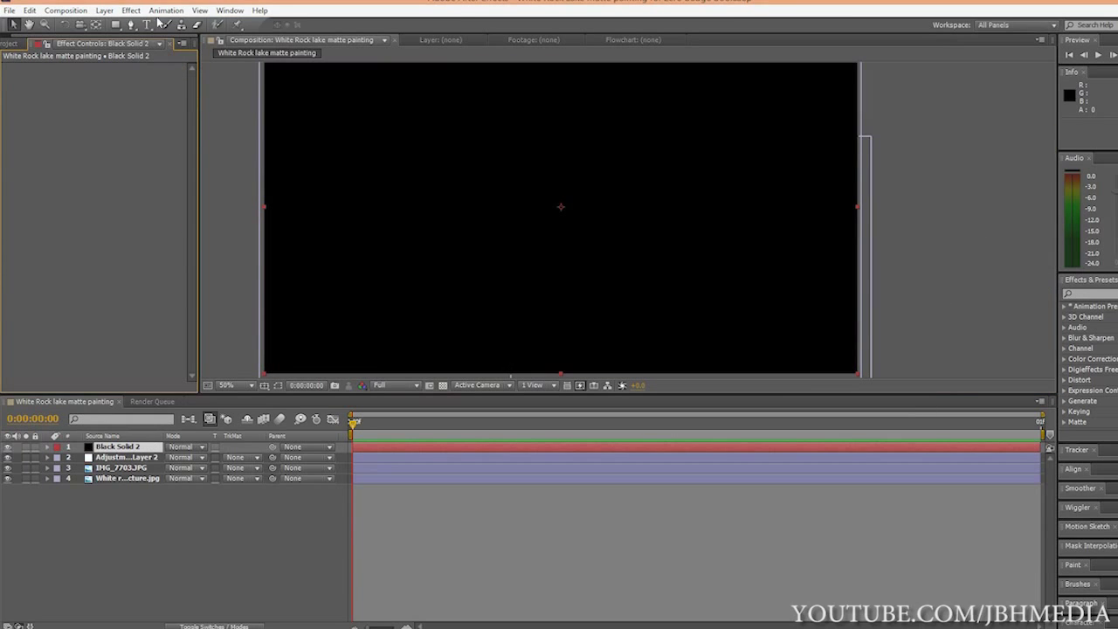